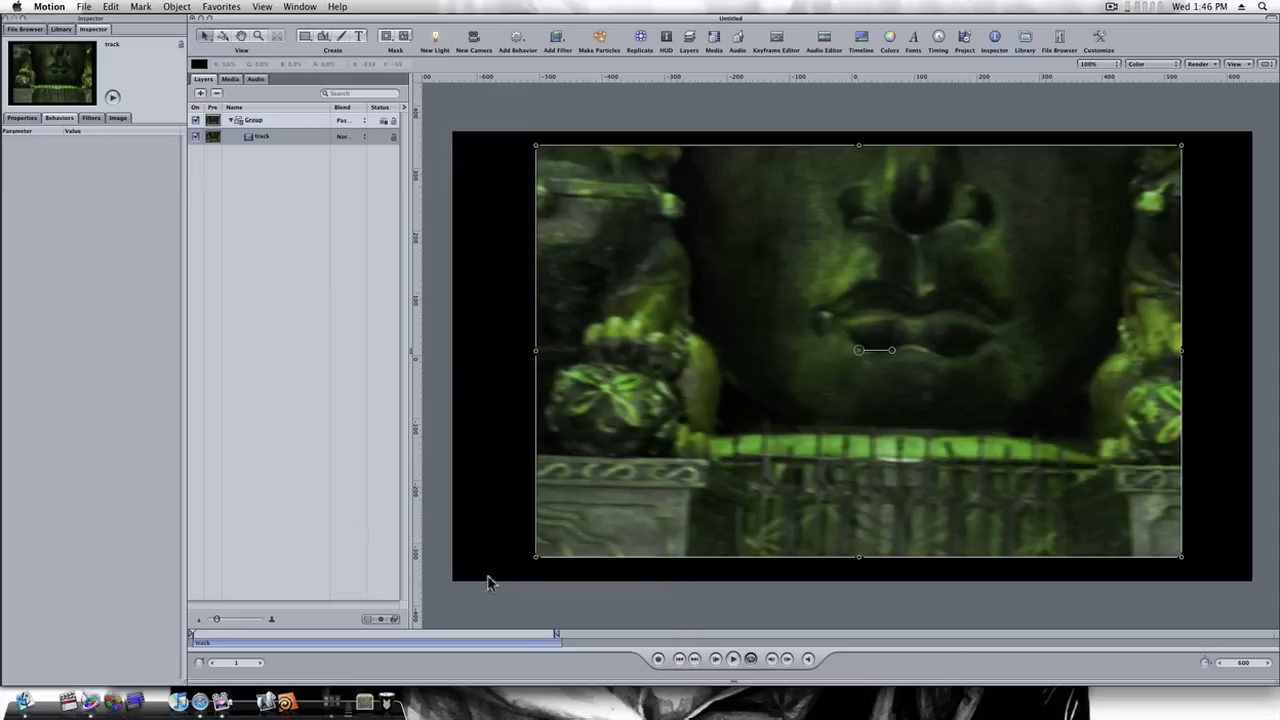
- From the first frame, apply an Analyze Motion tracking behavior to the statue footage
{"action": "left_click", "coordinate": [732, 658]}
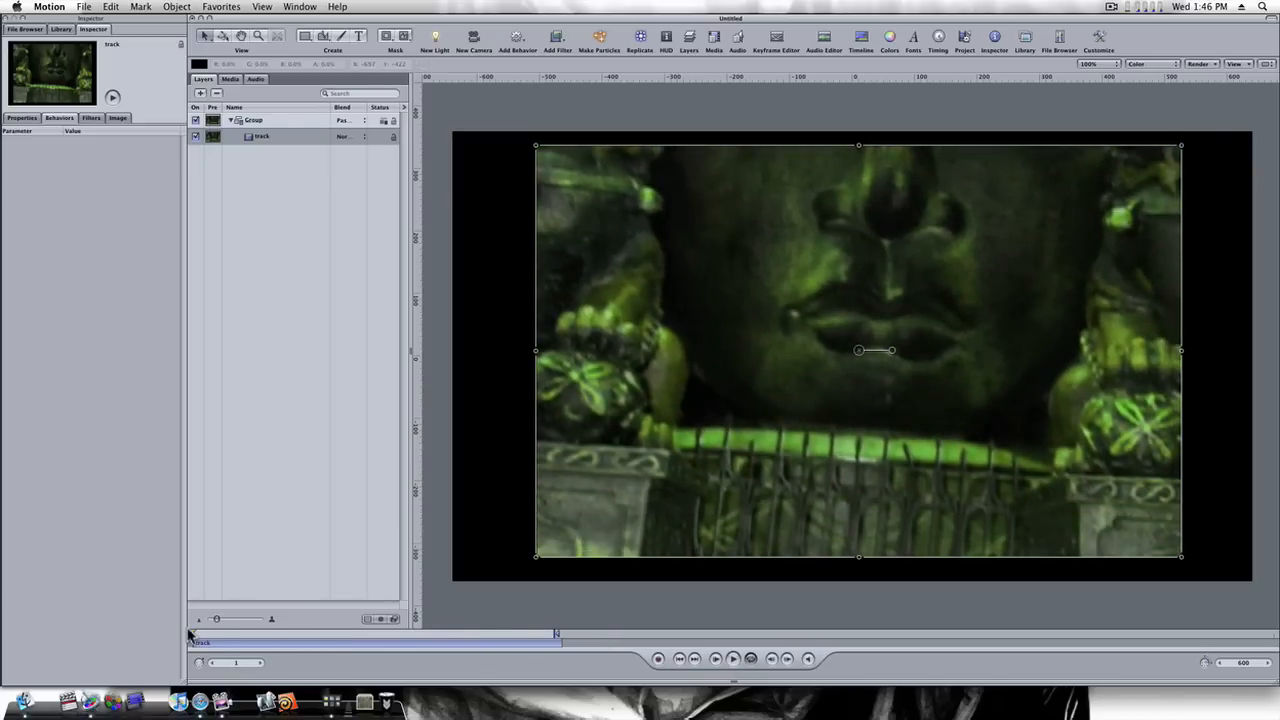
{"action": "left_click", "coordinate": [260, 136]}
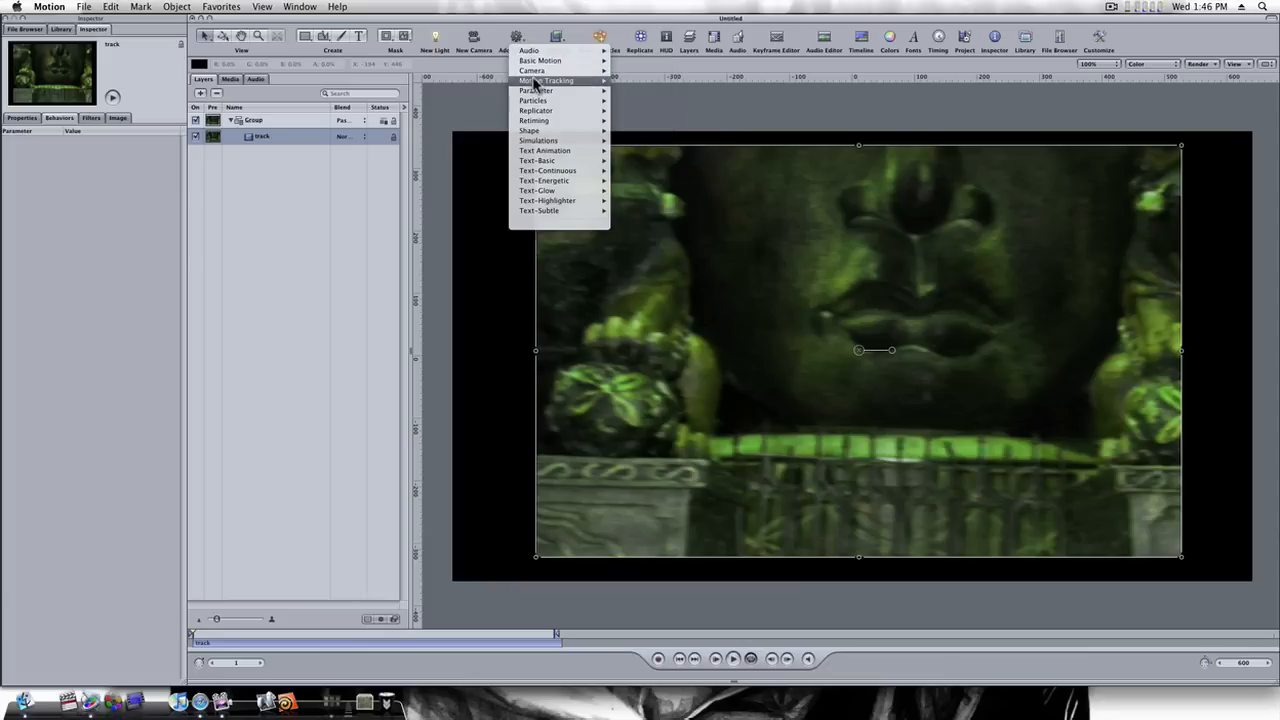
{"action": "mouse_move", "coordinate": [544, 80]}
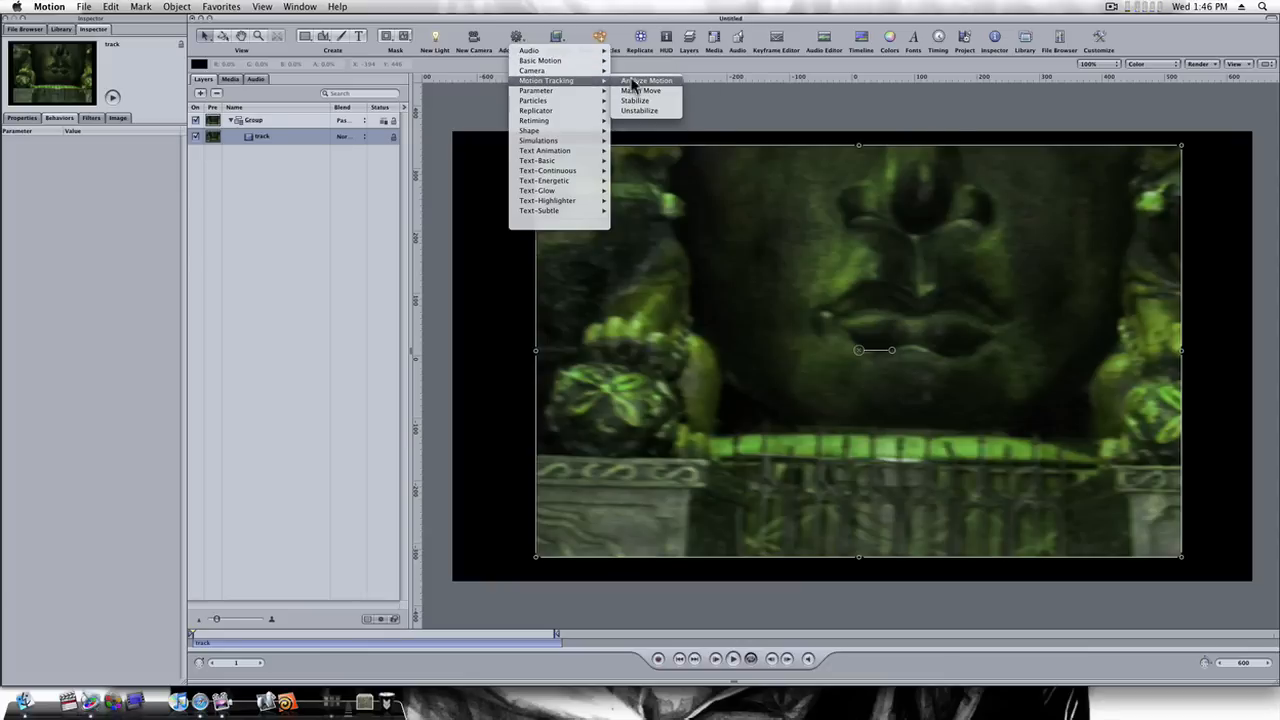
{"action": "left_click", "coordinate": [646, 80]}
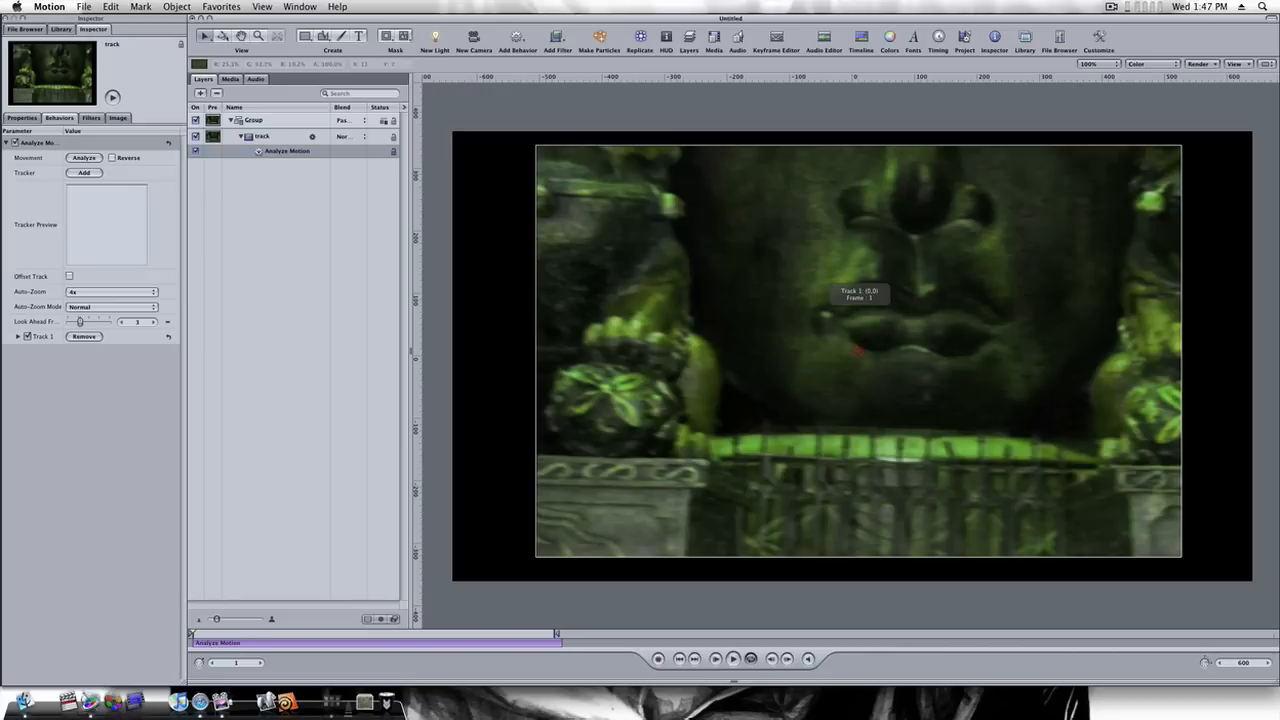
- Position the Track 1 point on a high-contrast detail beside the statue's lips
{"action": "left_click_drag", "start_coordinate": [856, 340], "coordinate": [752, 340]}
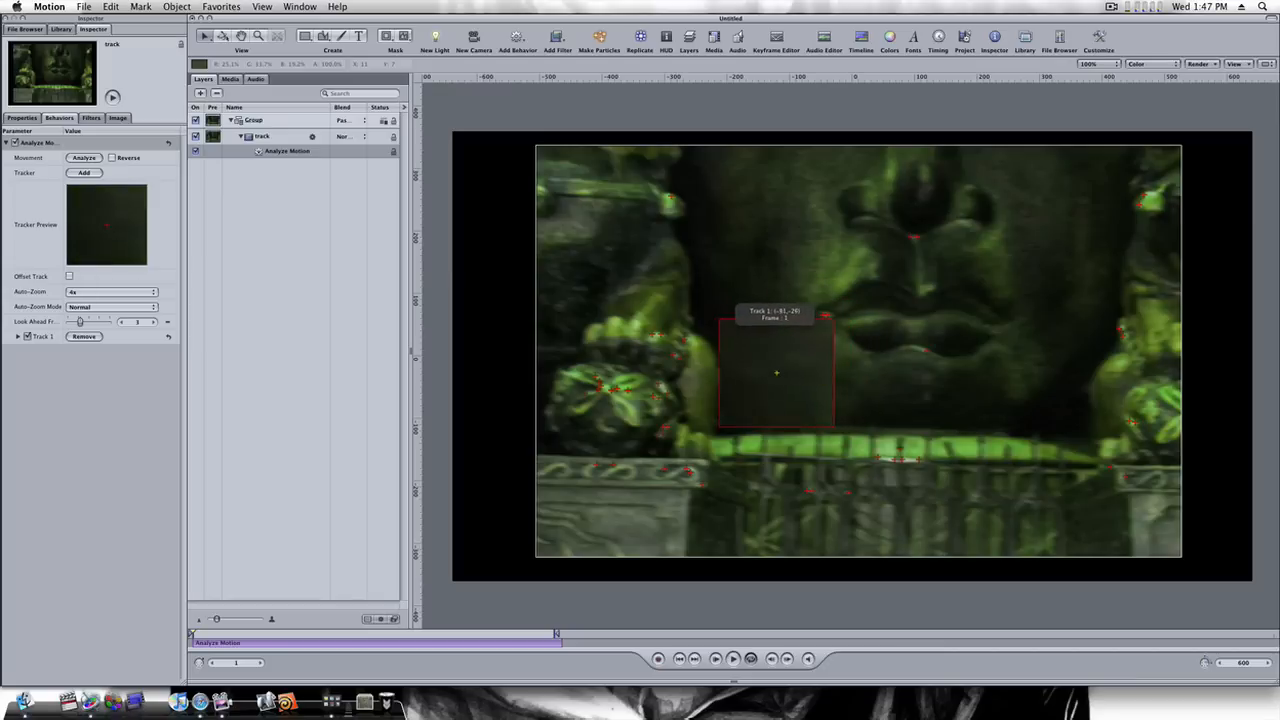
{"action": "left_click_drag", "start_coordinate": [776, 374], "coordinate": [756, 356]}
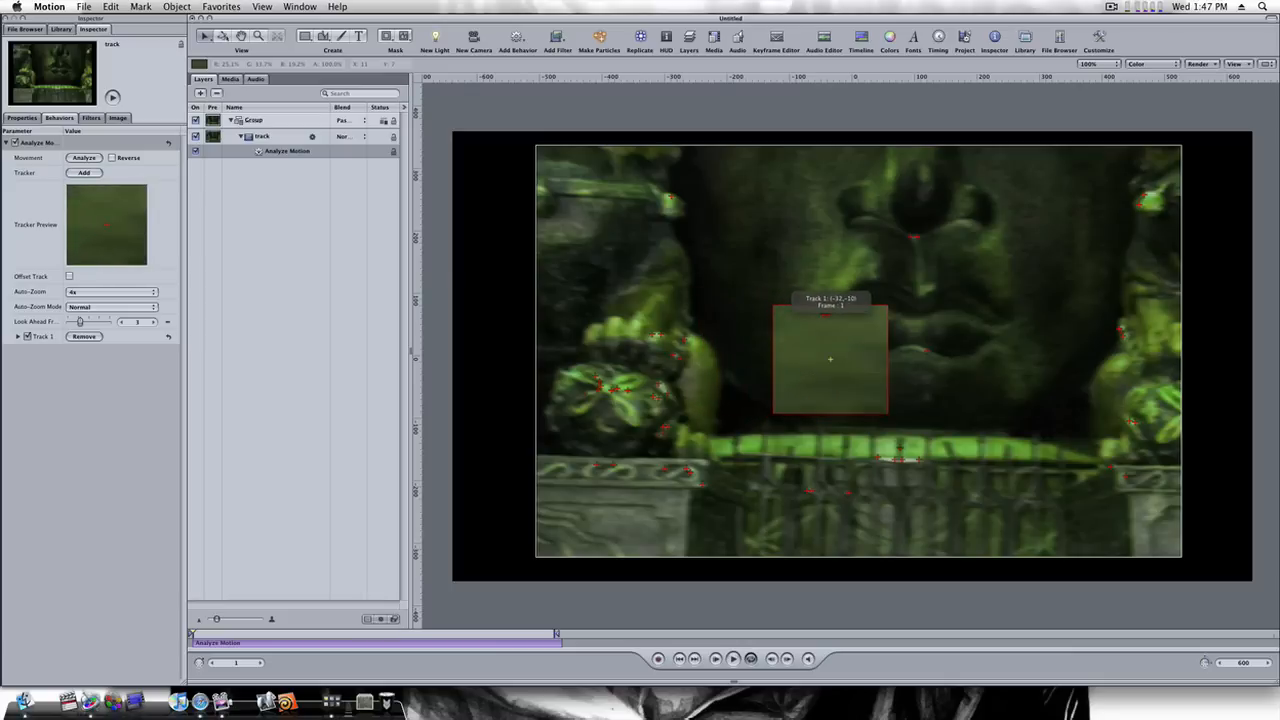
{"action": "left_click_drag", "start_coordinate": [830, 360], "coordinate": [780, 358]}
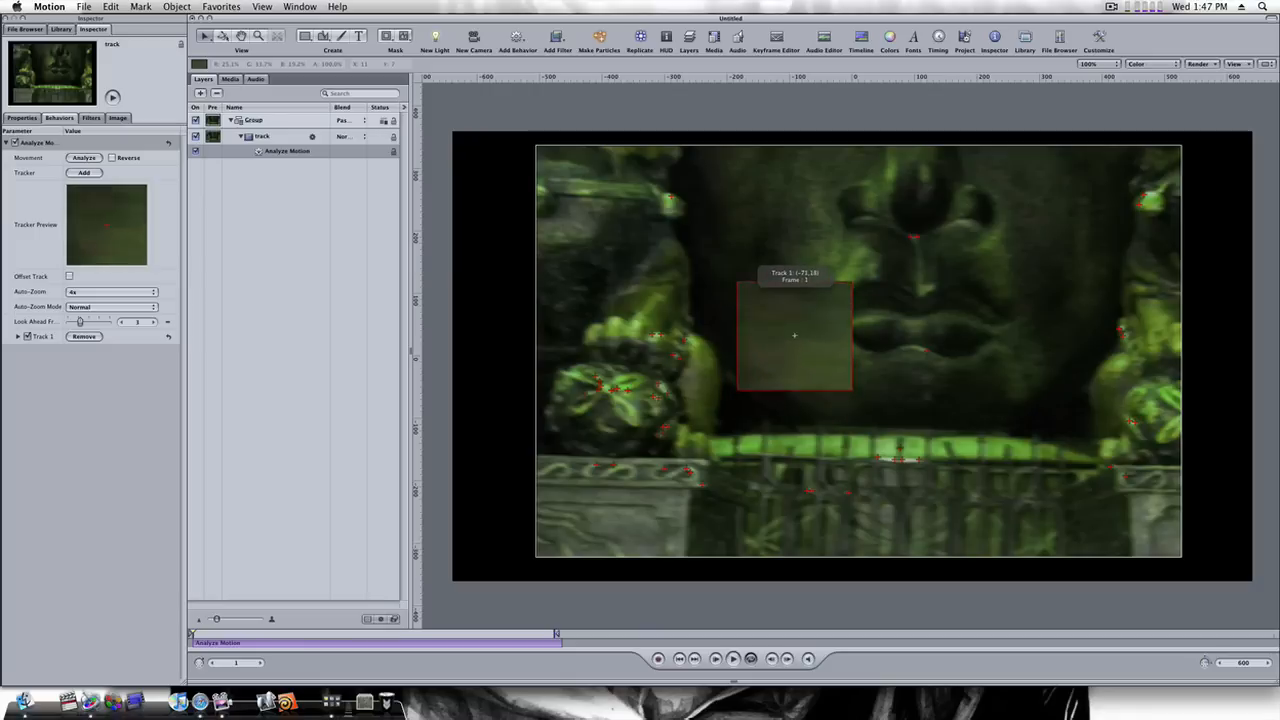
{"action": "left_click_drag", "start_coordinate": [794, 336], "coordinate": [828, 312]}
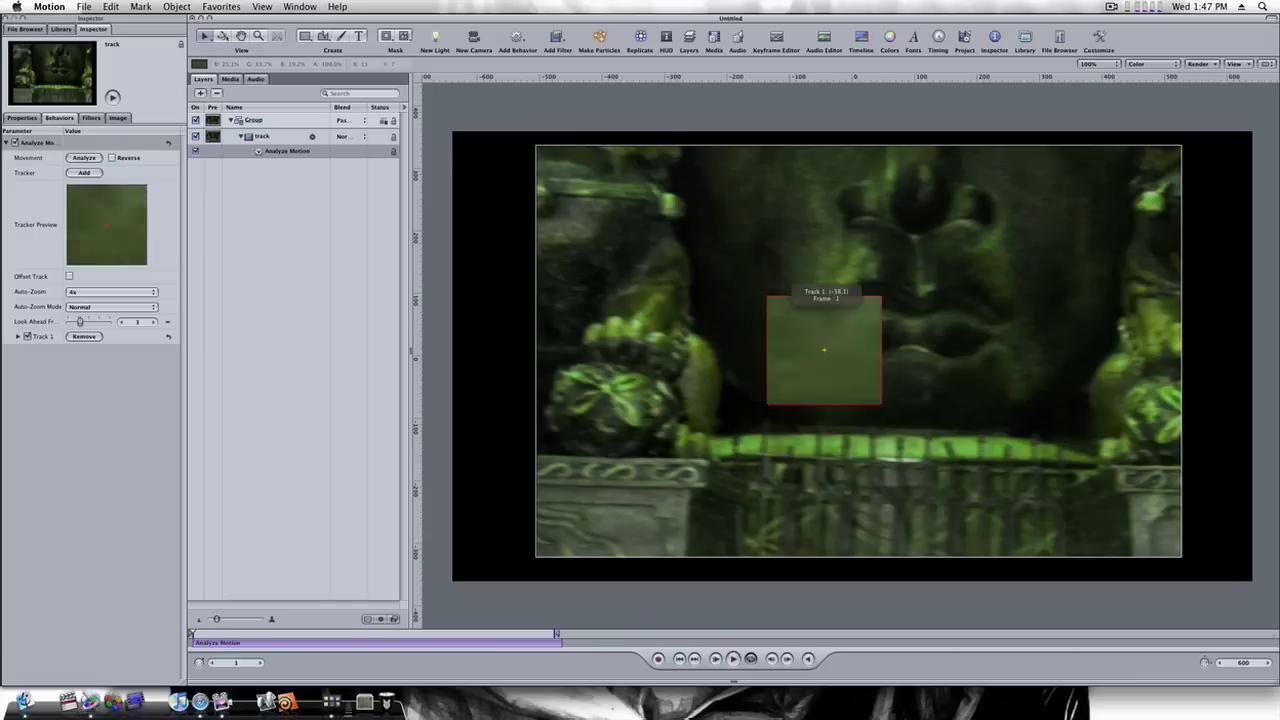
{"action": "left_click_drag", "start_coordinate": [824, 350], "coordinate": [846, 304]}
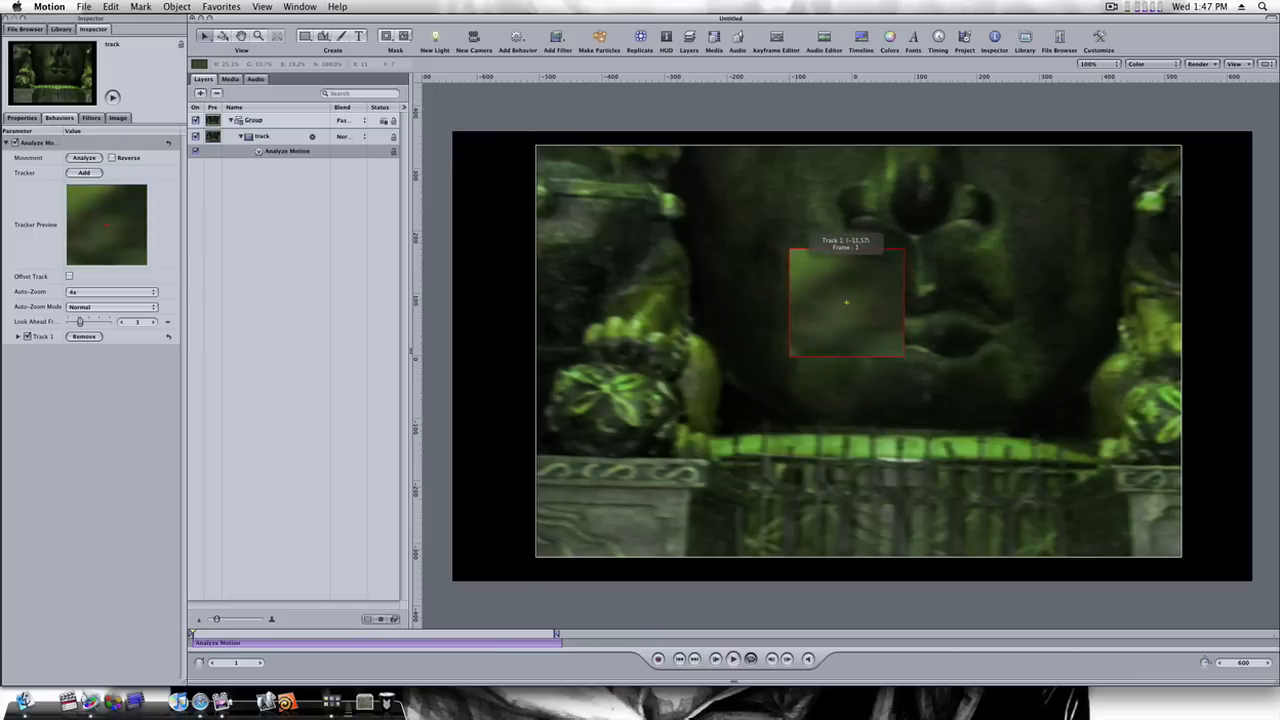
{"action": "left_click", "coordinate": [84, 156]}
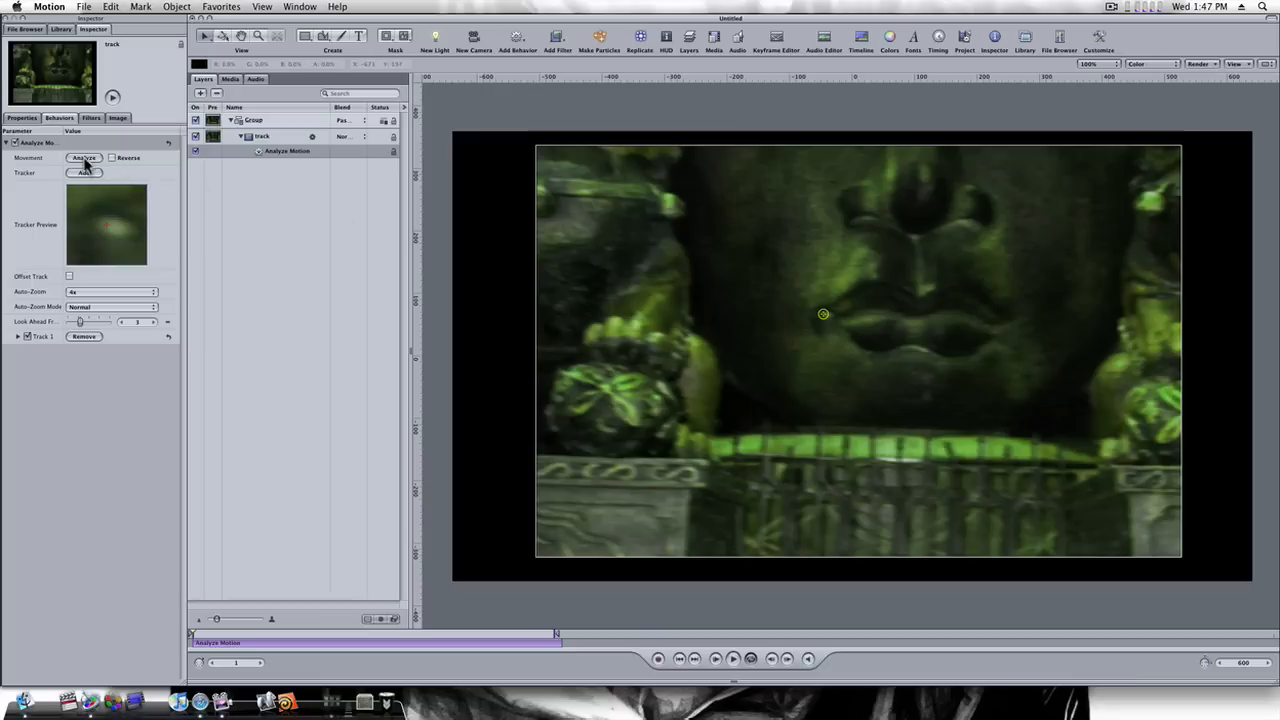
{"action": "mouse_move", "coordinate": [108, 170]}
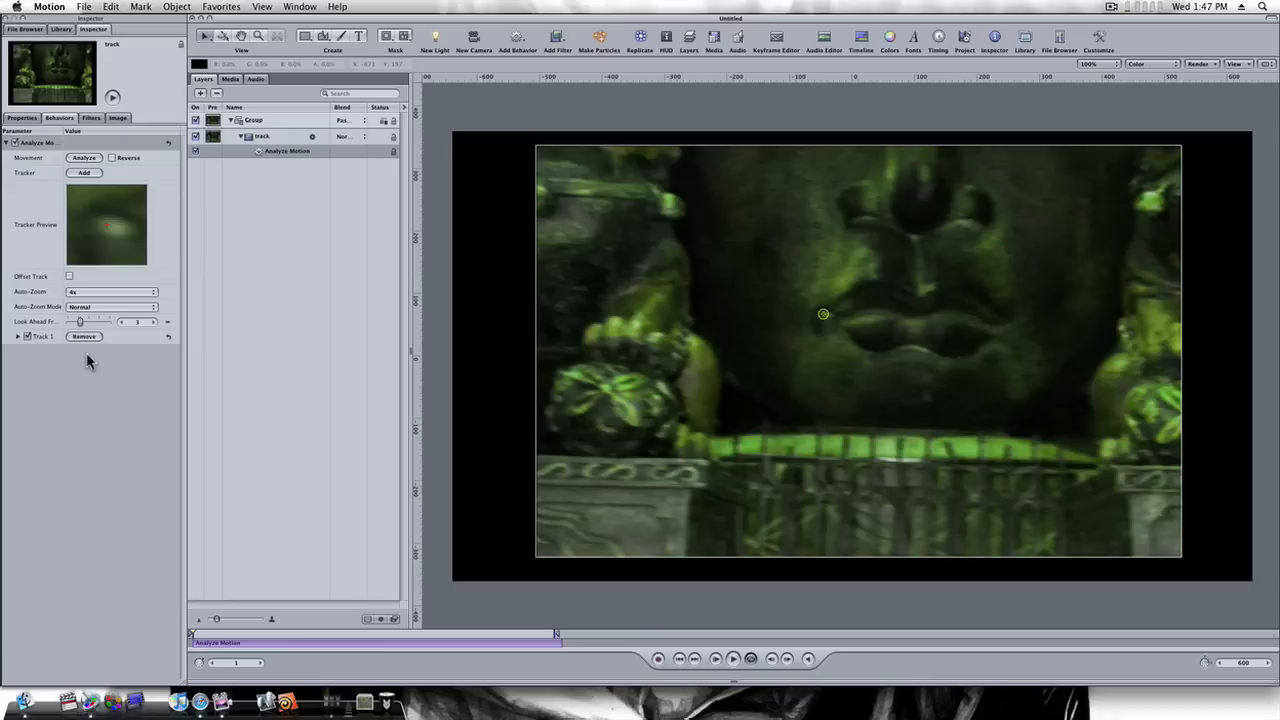
{"action": "mouse_move", "coordinate": [82, 316]}
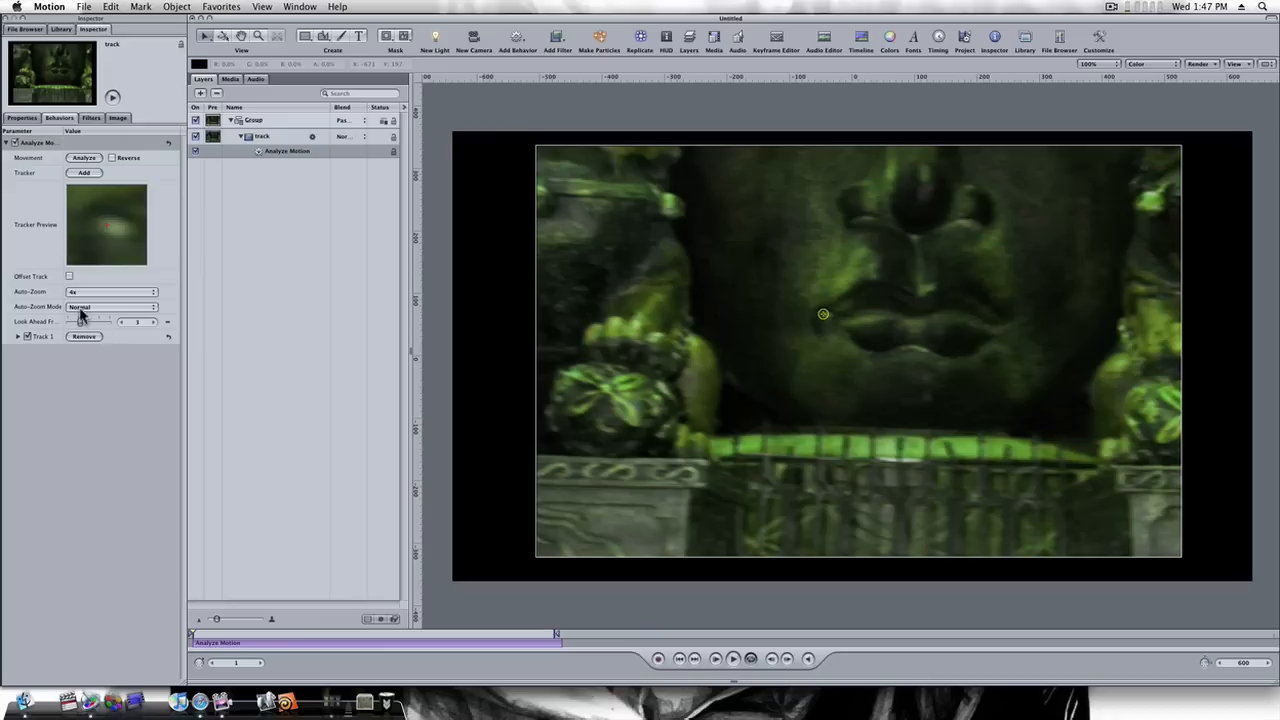
{"action": "mouse_move", "coordinate": [78, 318]}
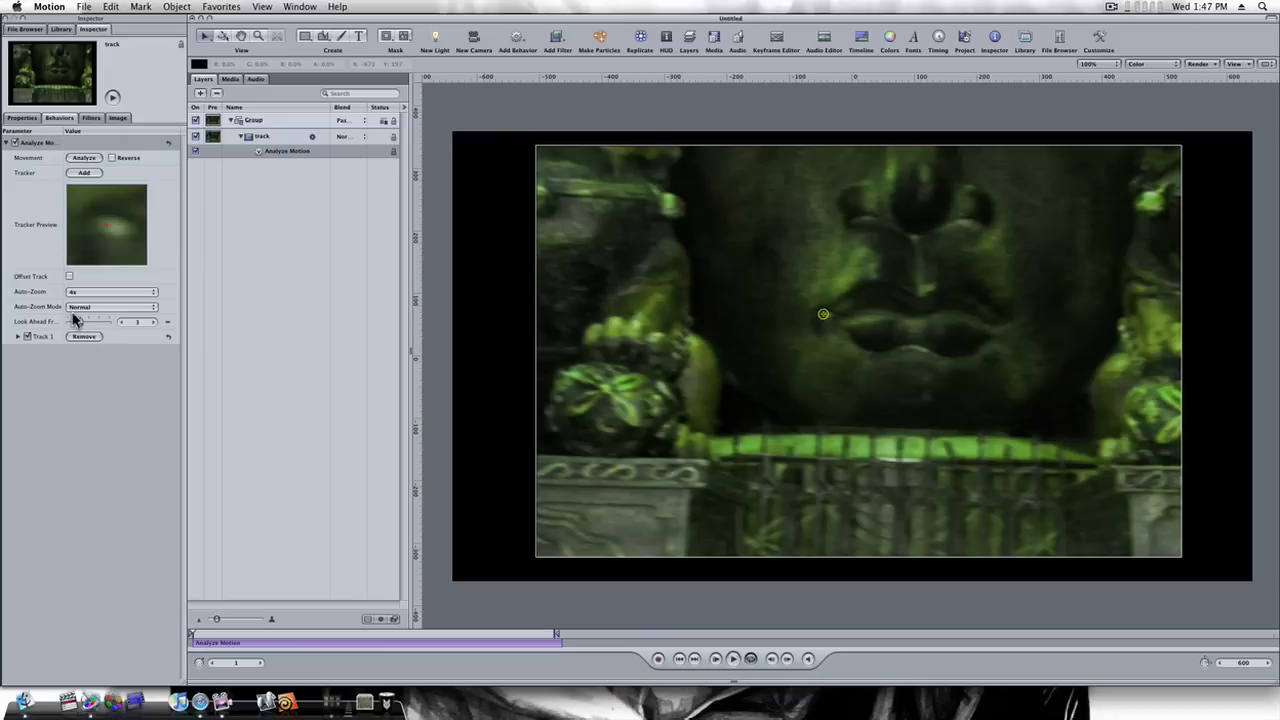
{"action": "mouse_move", "coordinate": [96, 220]}
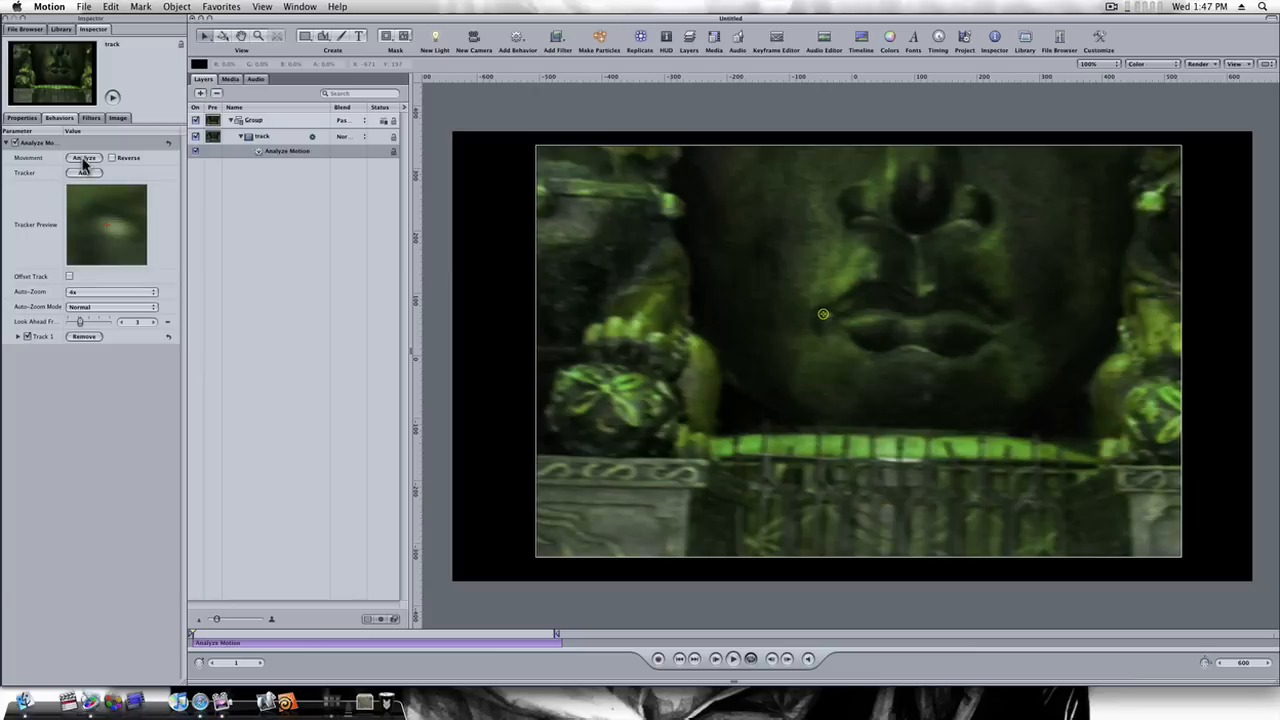
- Run Analyze so the tracker records the mouth's motion path across the clip
{"action": "left_click", "coordinate": [84, 158]}
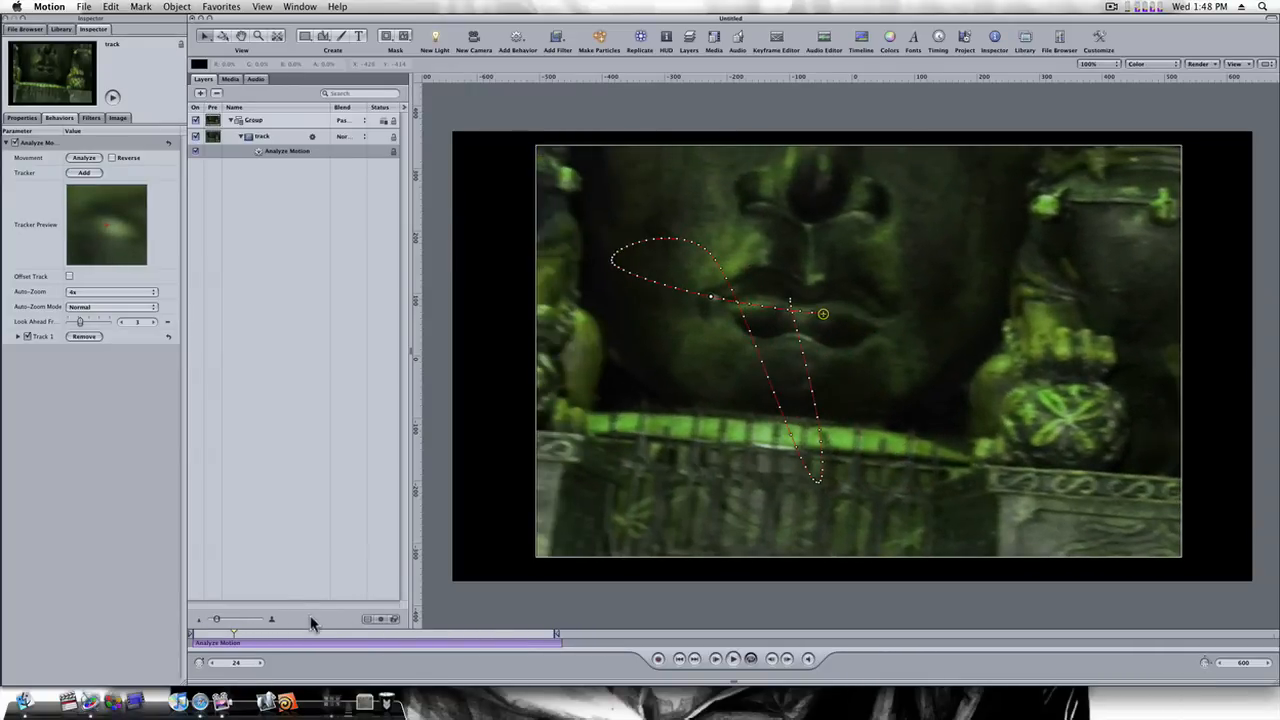
{"action": "left_click", "coordinate": [192, 636]}
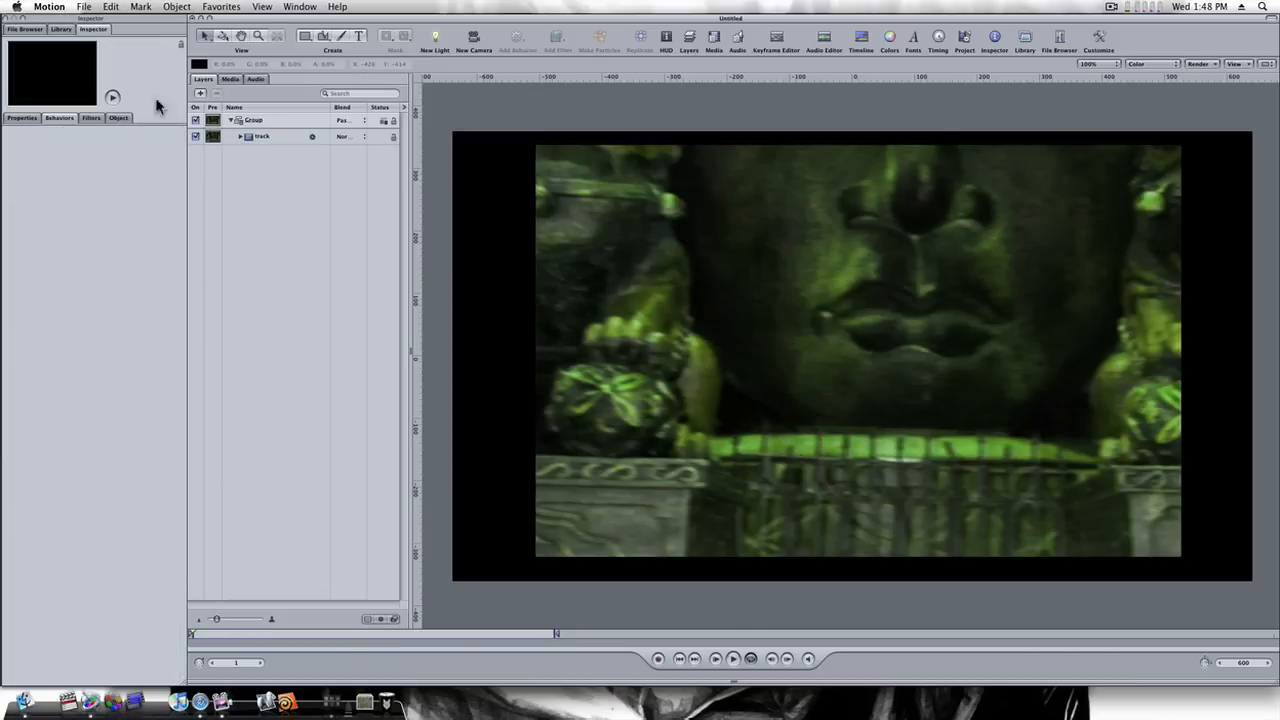
- Add the Cartoon Smoke particle emitter from the Library above the statue footage
{"action": "left_click", "coordinate": [60, 28]}
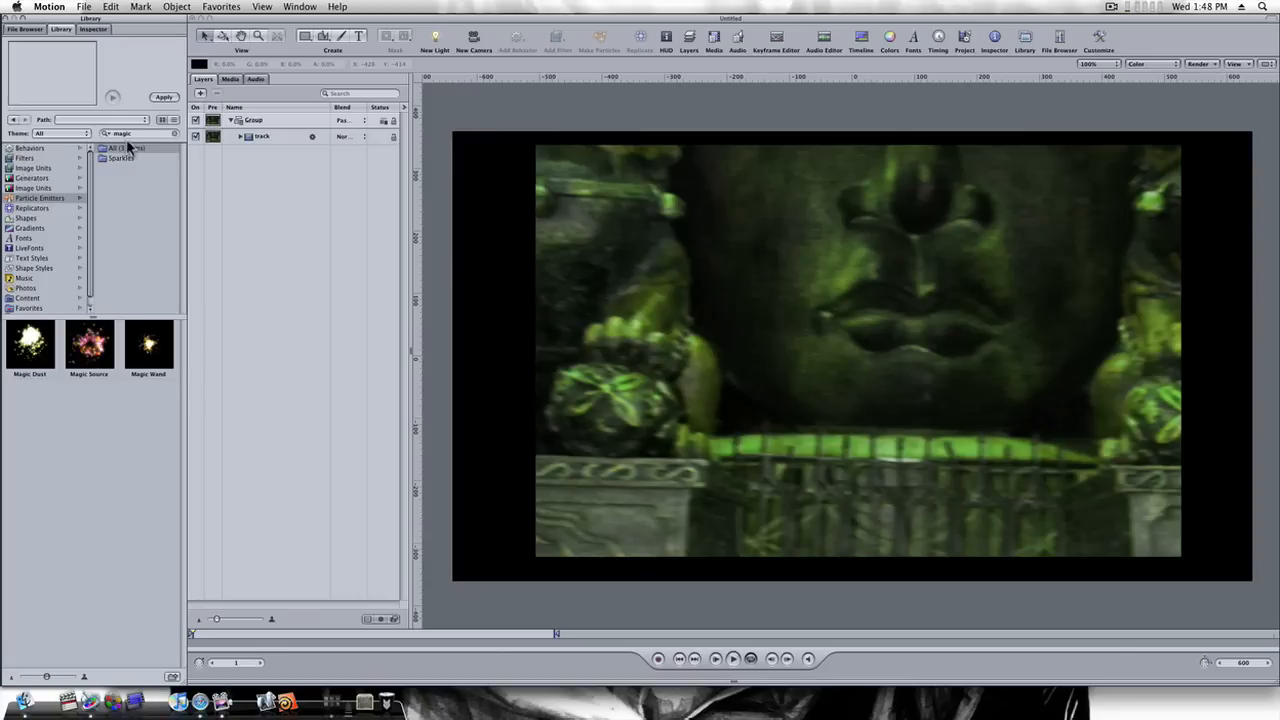
{"action": "mouse_move", "coordinate": [178, 144]}
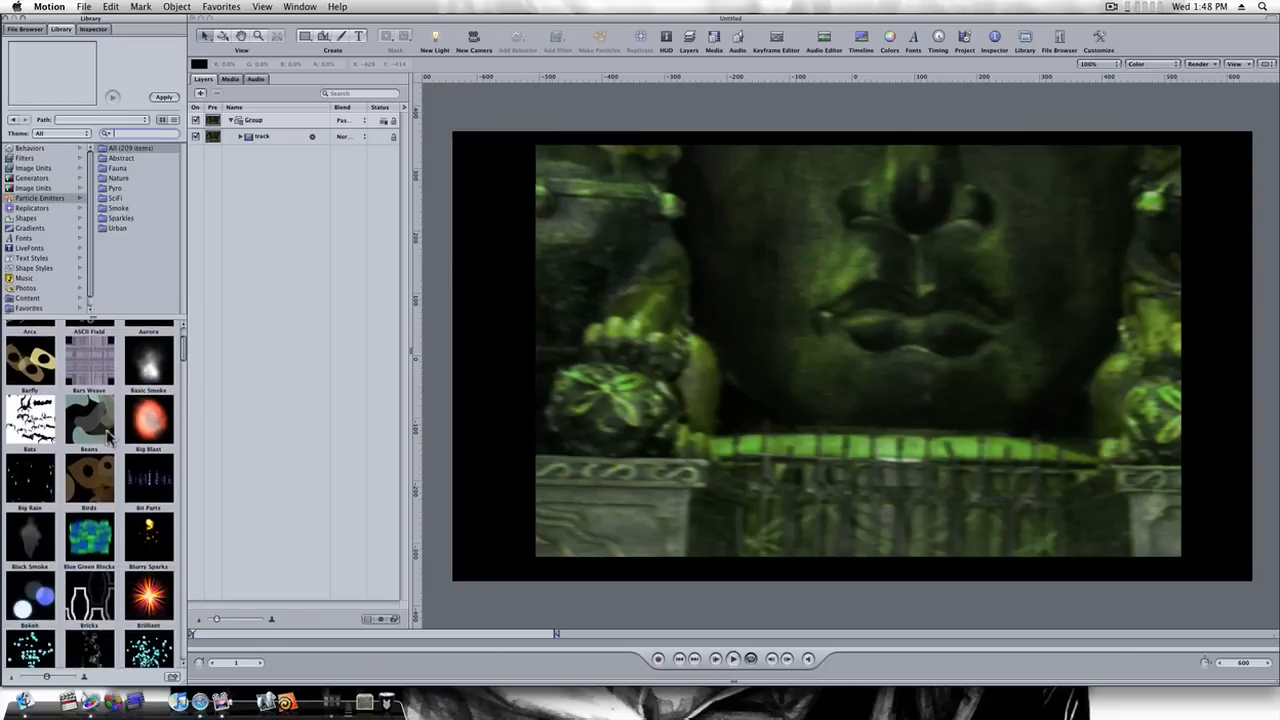
{"action": "scroll", "scroll_direction": "down", "scroll_amount": 3}
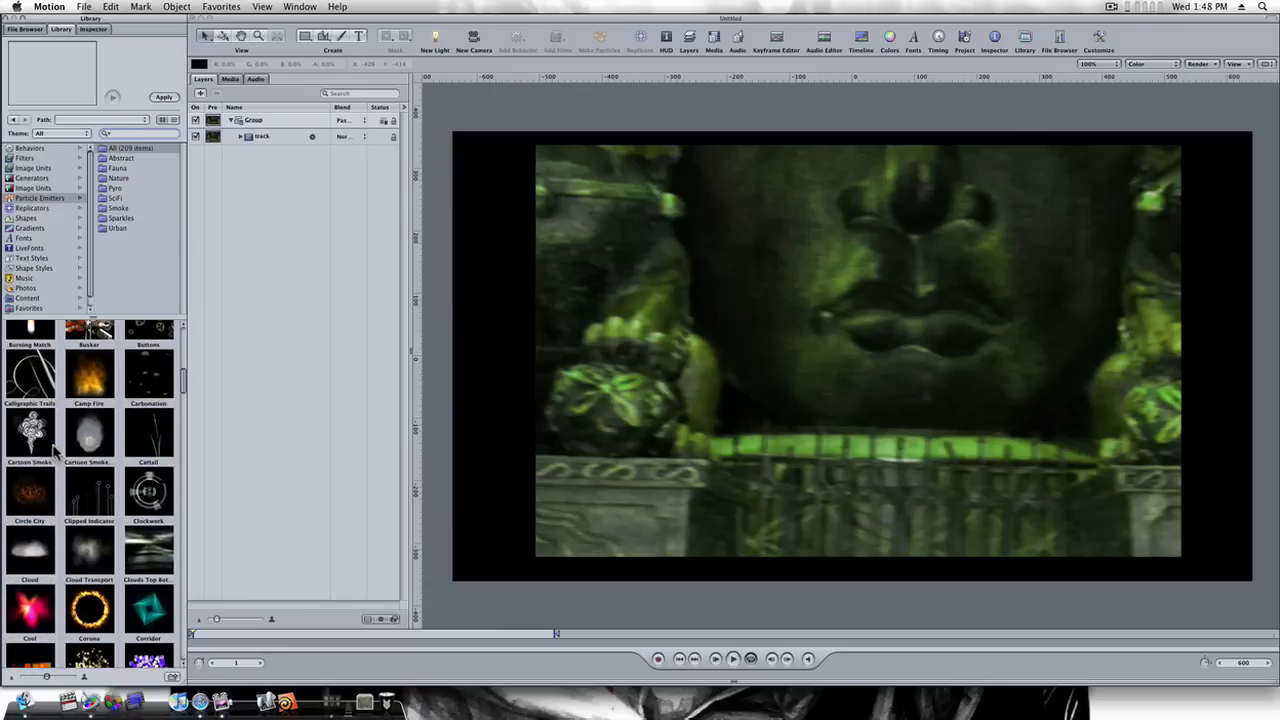
{"action": "left_click", "coordinate": [28, 436]}
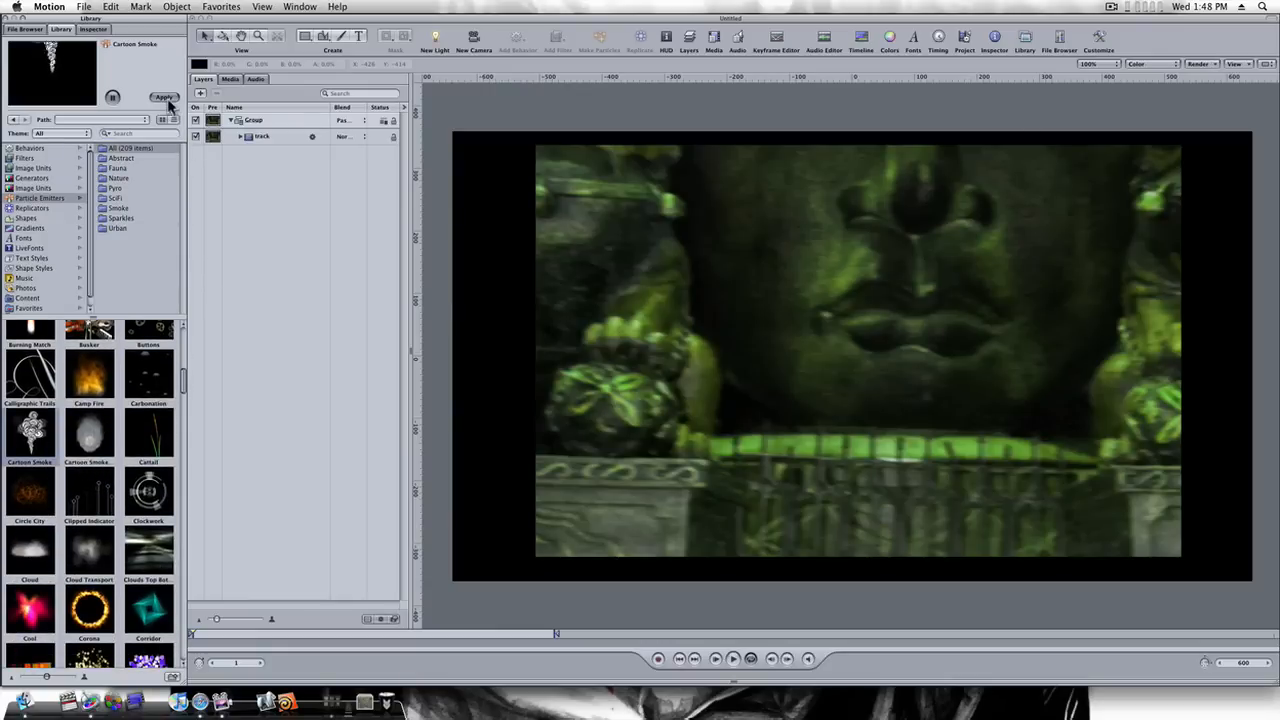
{"action": "left_click", "coordinate": [164, 96]}
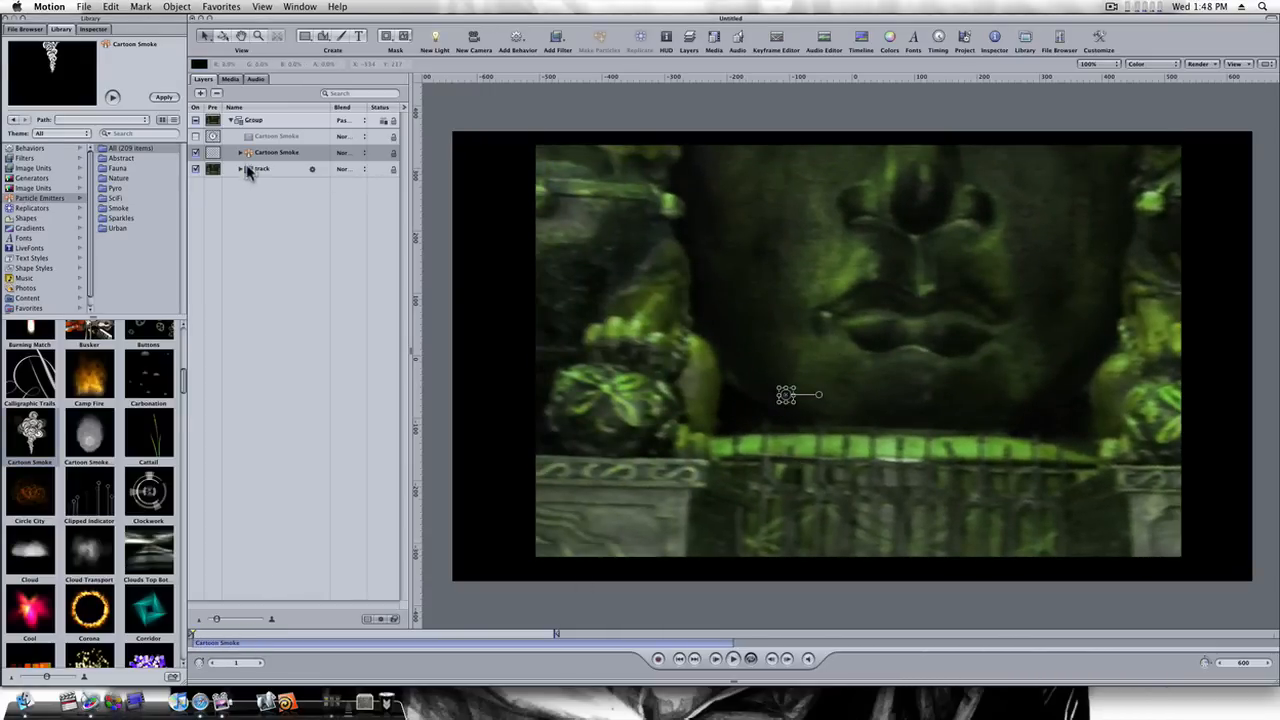
- Apply a Match Move tracking behavior to the Cartoon Smoke emitter layer
{"action": "left_click", "coordinate": [276, 152]}
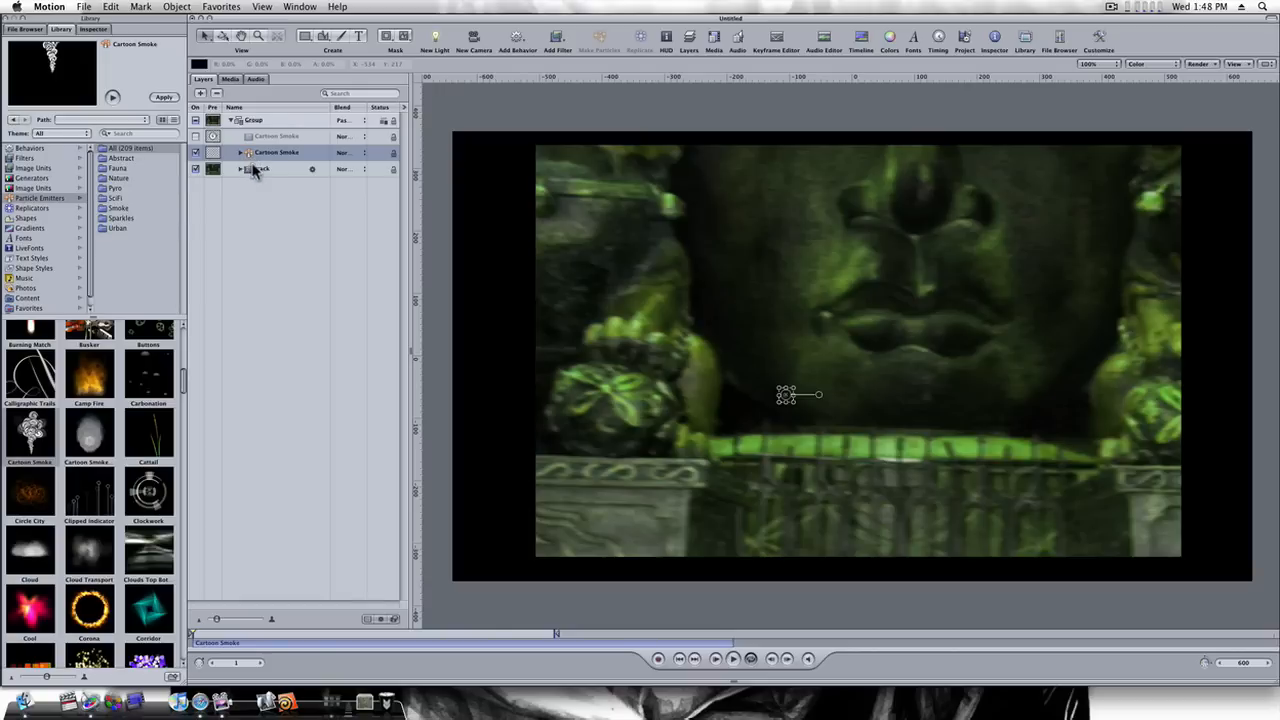
{"action": "left_click", "coordinate": [516, 36]}
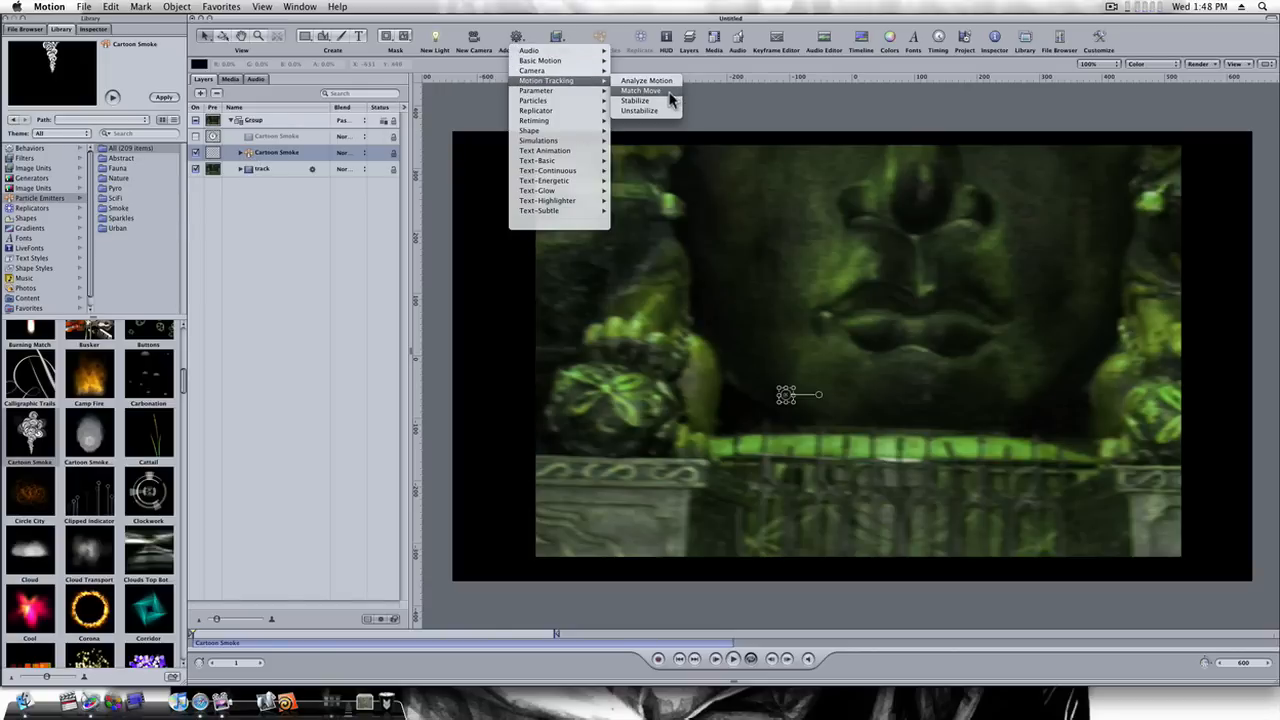
{"action": "left_click", "coordinate": [640, 90]}
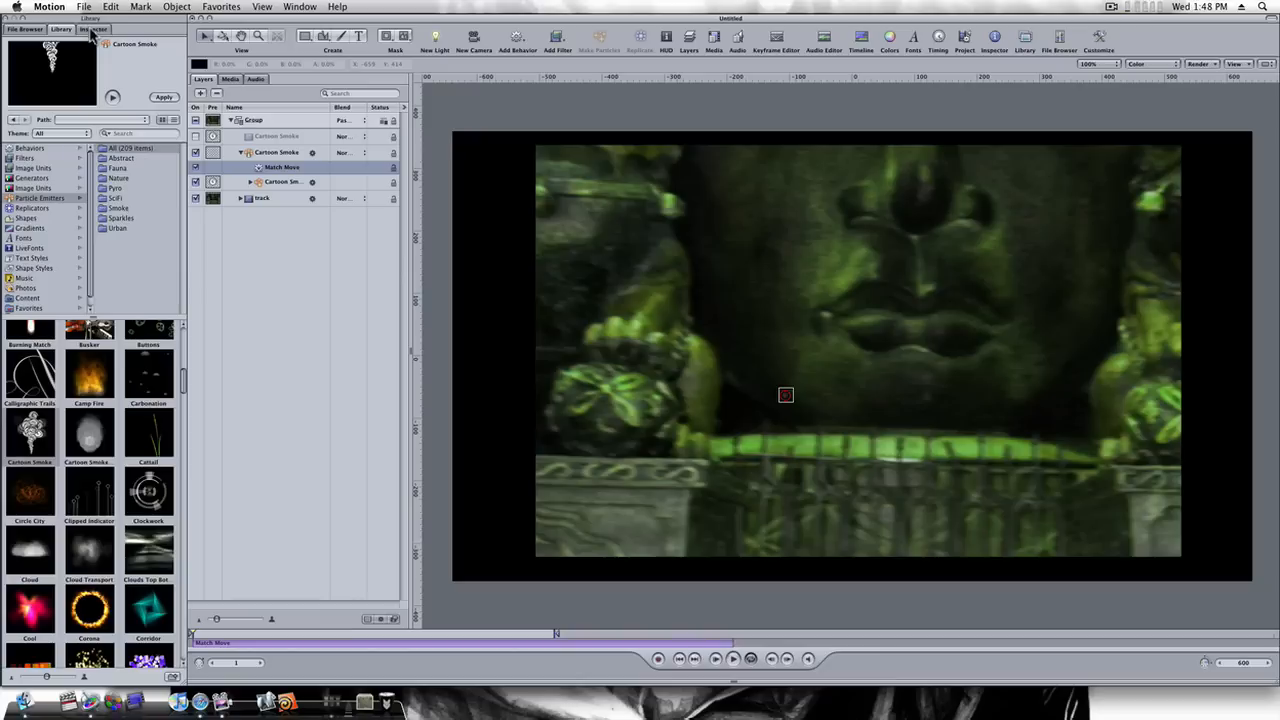
- Set the footage's Analyze Motion track as the Match Move source so the smoke follows the mouth
{"action": "left_click", "coordinate": [94, 28]}
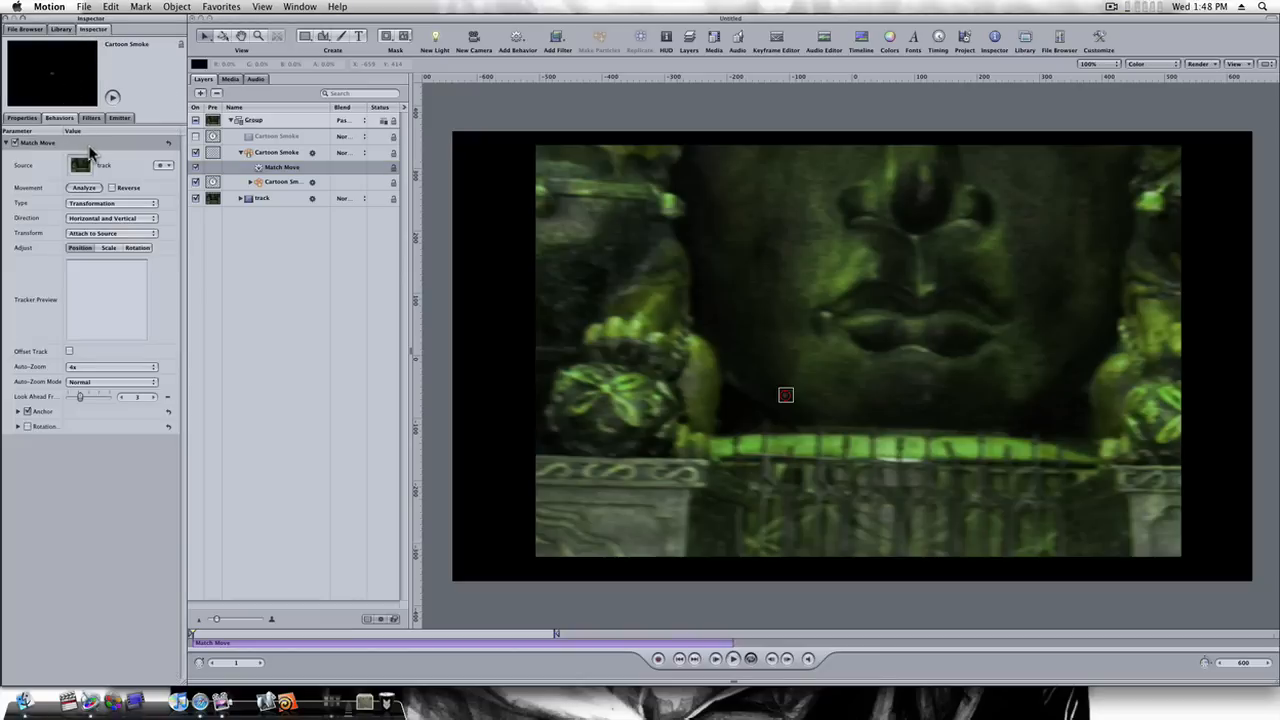
{"action": "mouse_move", "coordinate": [104, 182]}
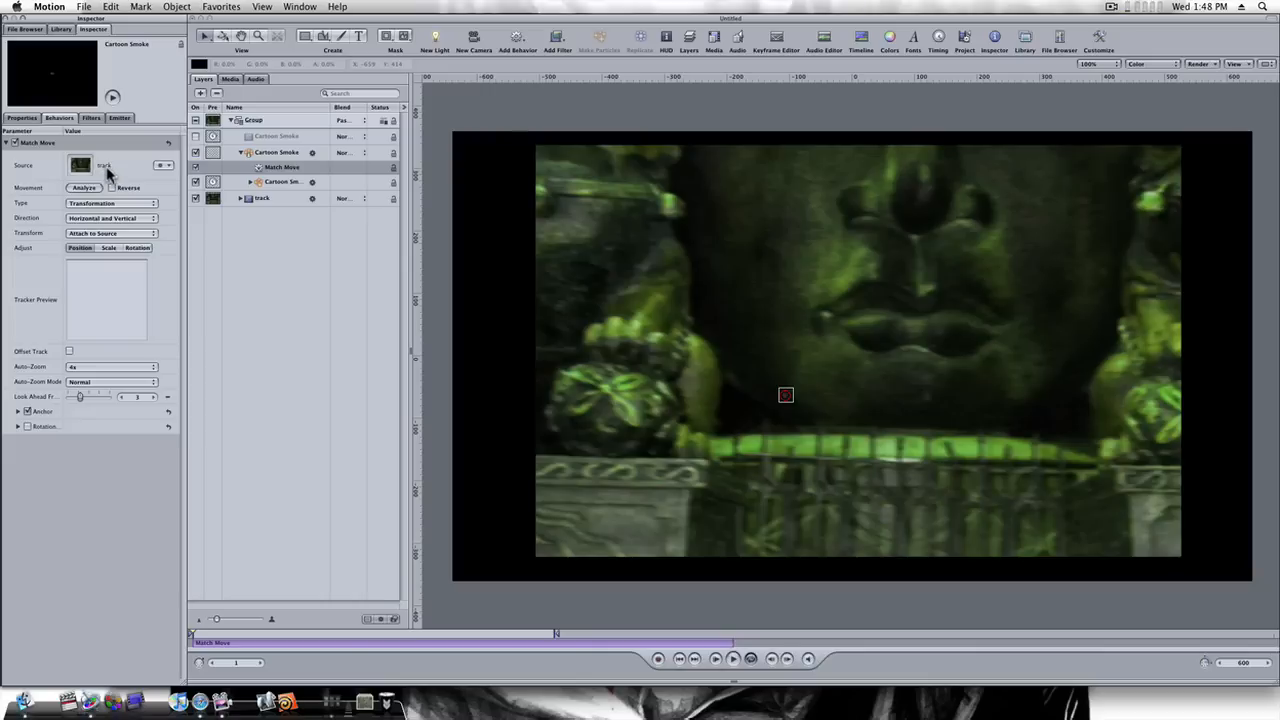
{"action": "mouse_move", "coordinate": [884, 350]}
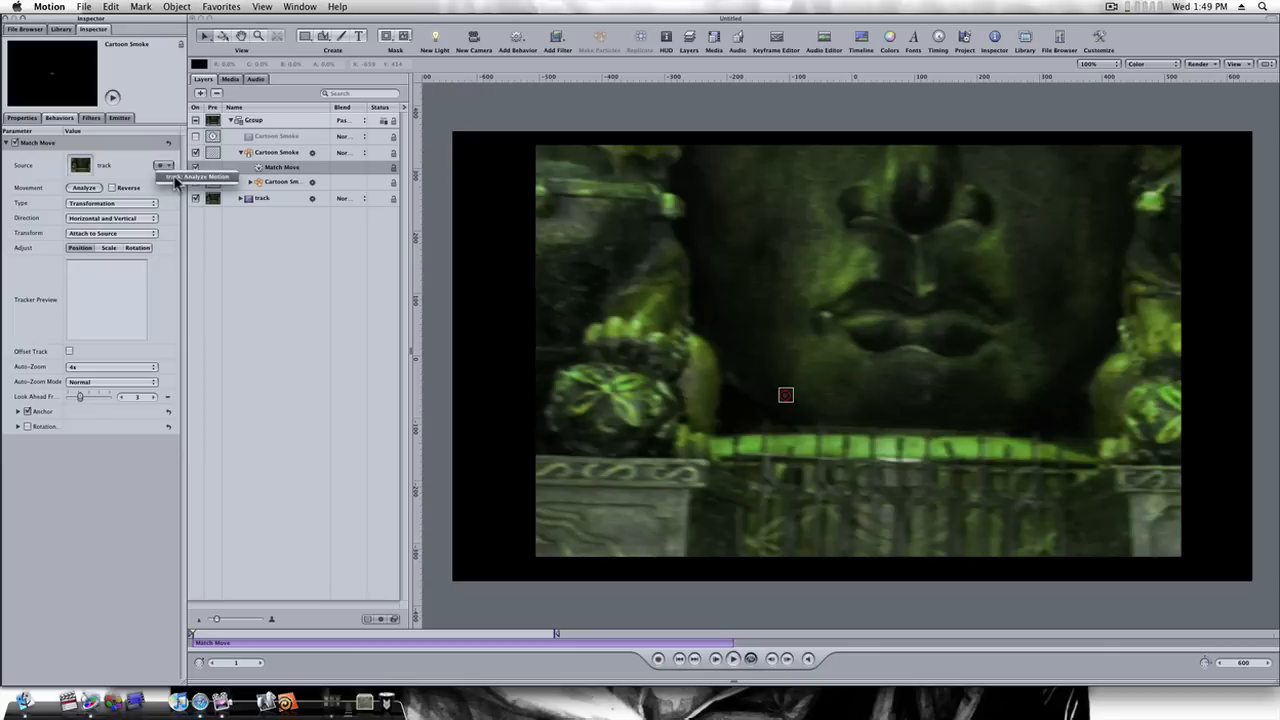
{"action": "left_click", "coordinate": [196, 176]}
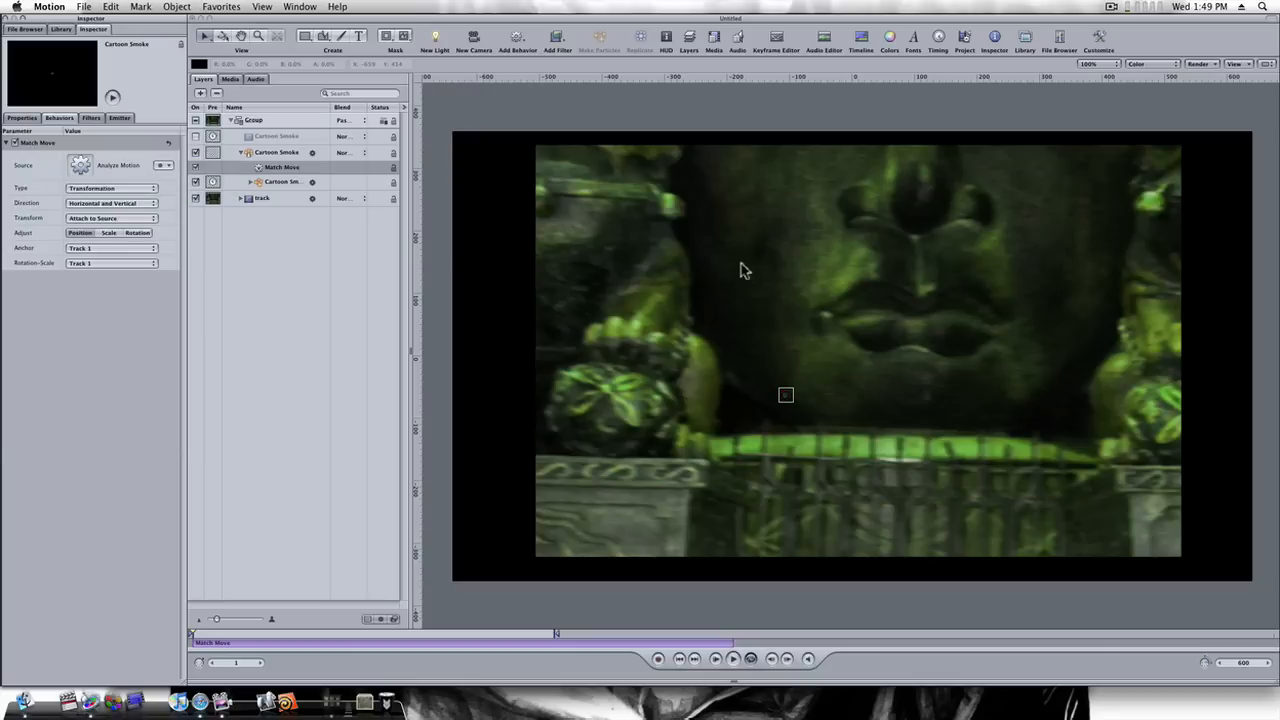
{"action": "mouse_move", "coordinate": [808, 408]}
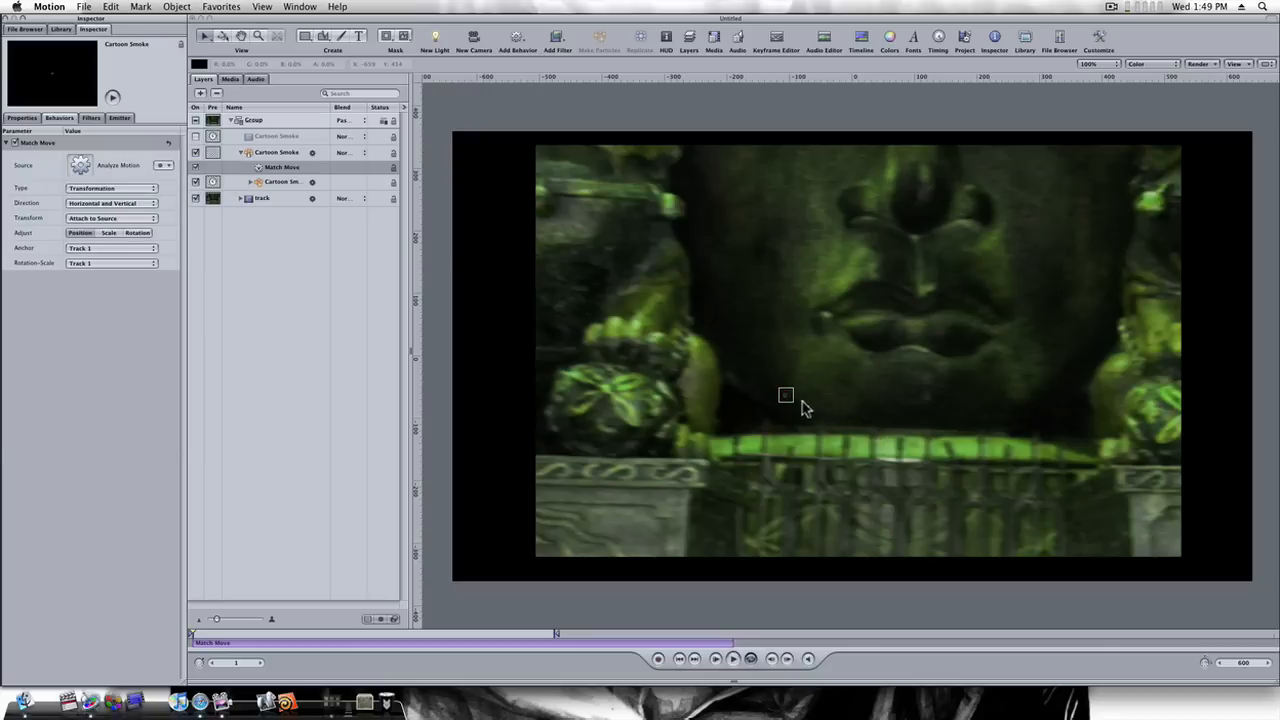
{"action": "left_click_drag", "start_coordinate": [786, 396], "coordinate": [848, 318]}
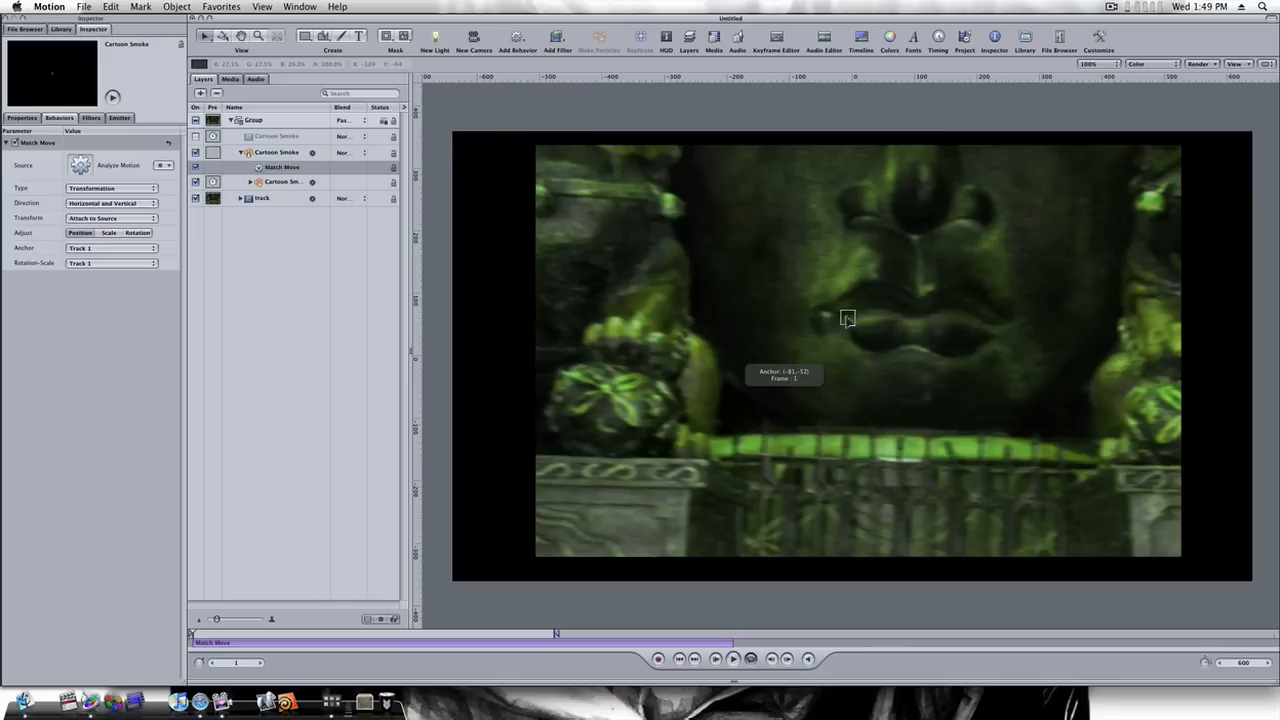
{"action": "mouse_move", "coordinate": [824, 312]}
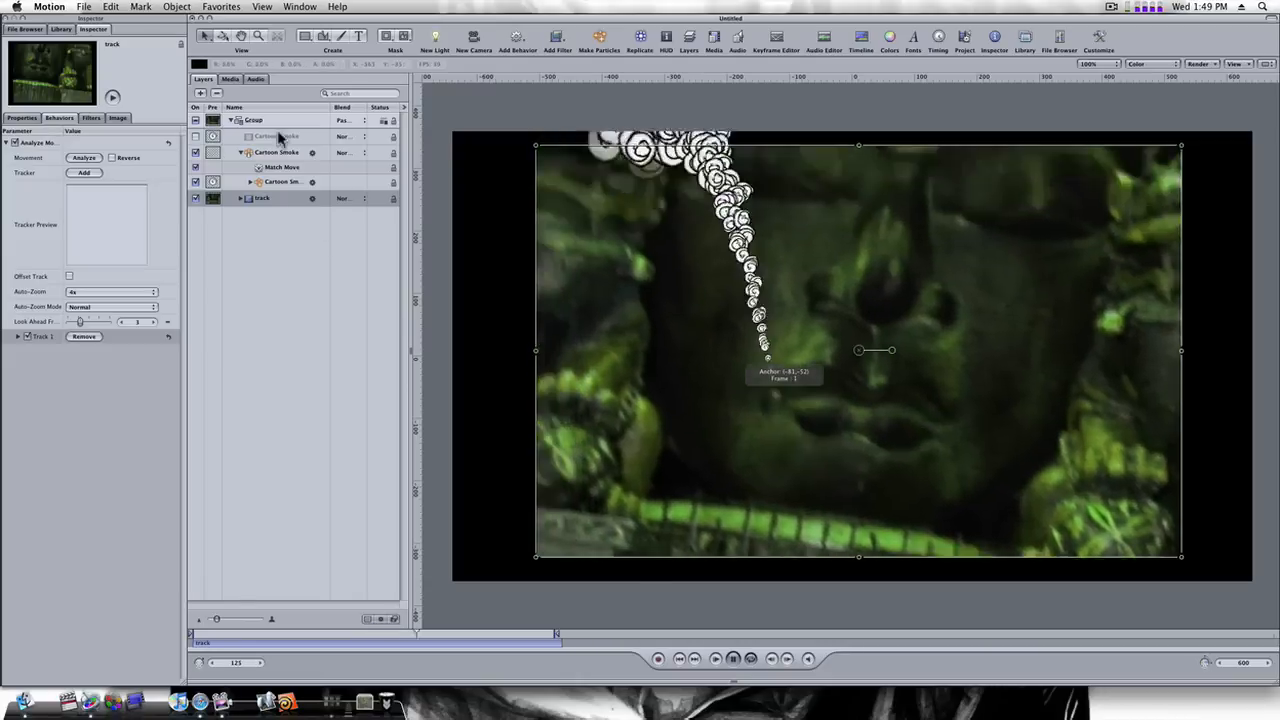
{"action": "left_click", "coordinate": [276, 152]}
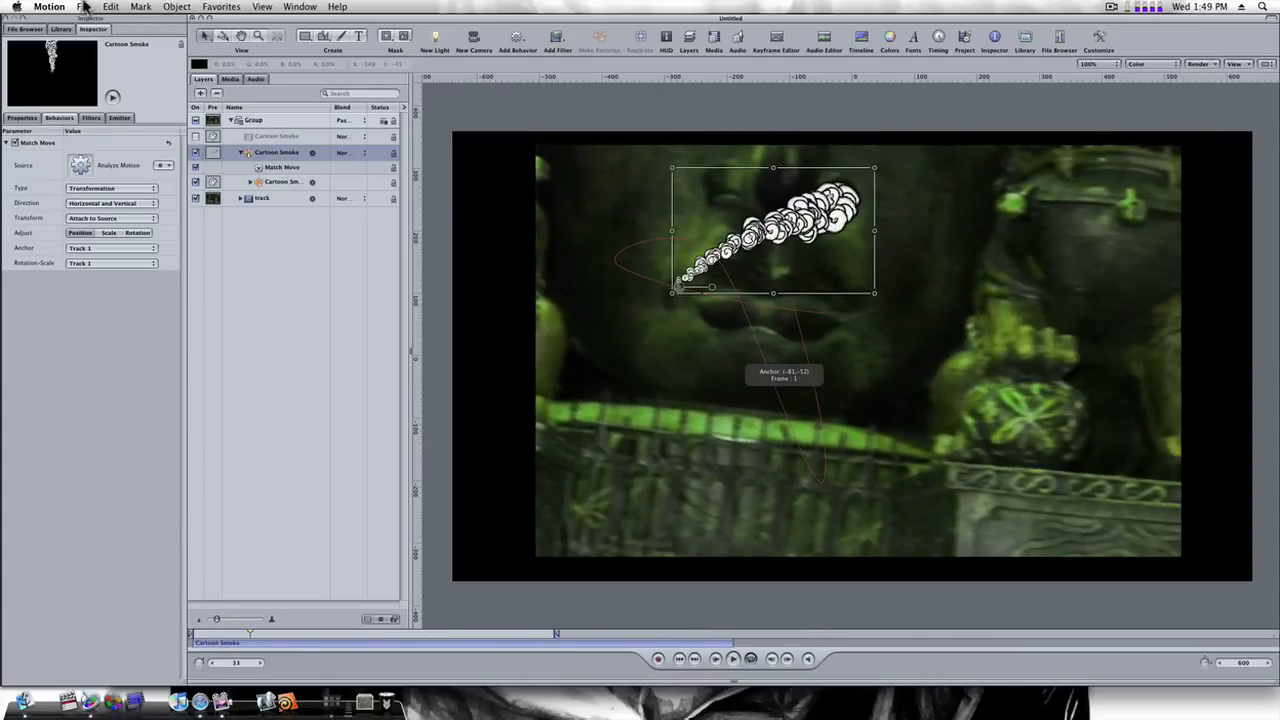
- Start a new project and draw a small white circle with a recorded winding motion path
{"action": "left_click", "coordinate": [60, 28]}
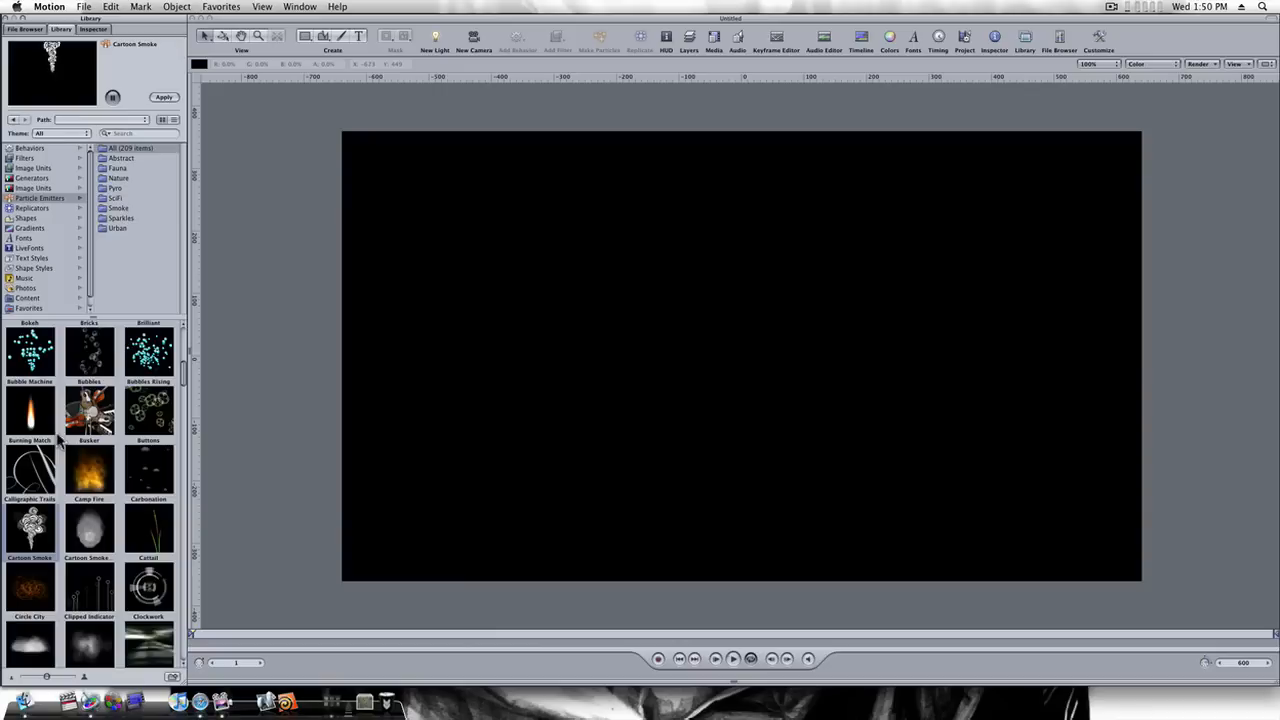
{"action": "mouse_move", "coordinate": [328, 108]}
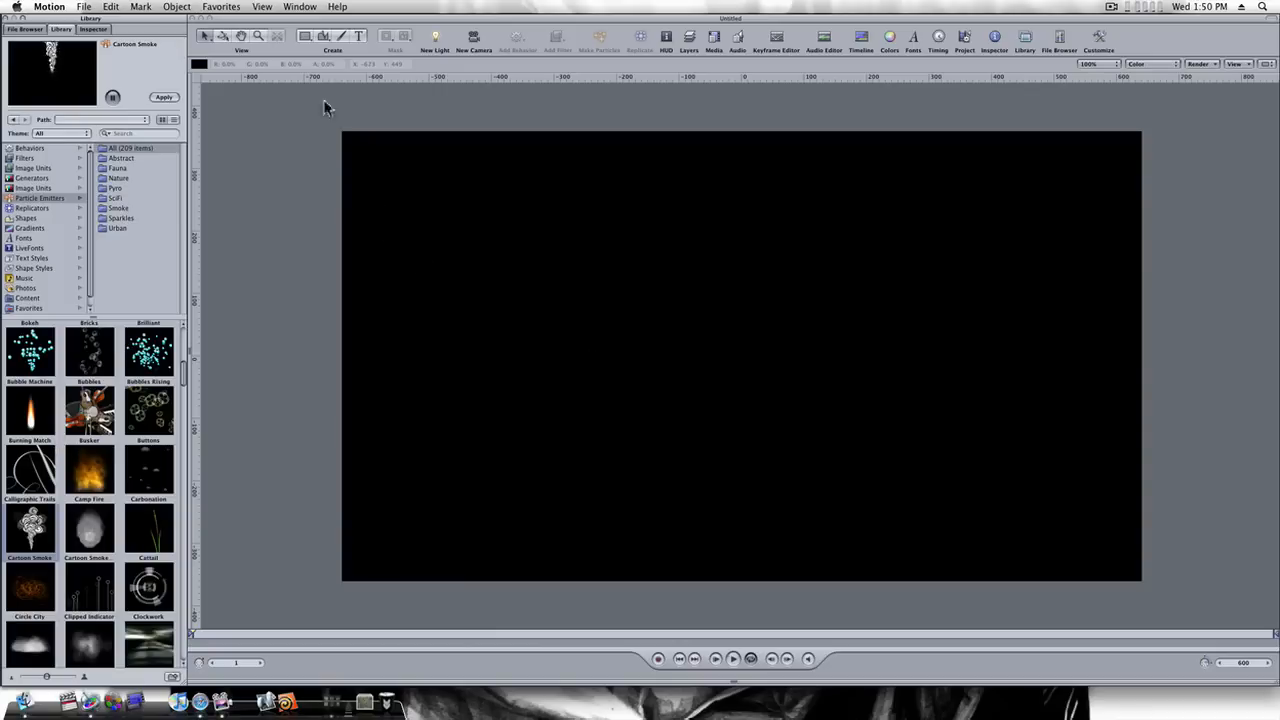
{"action": "left_click", "coordinate": [308, 36]}
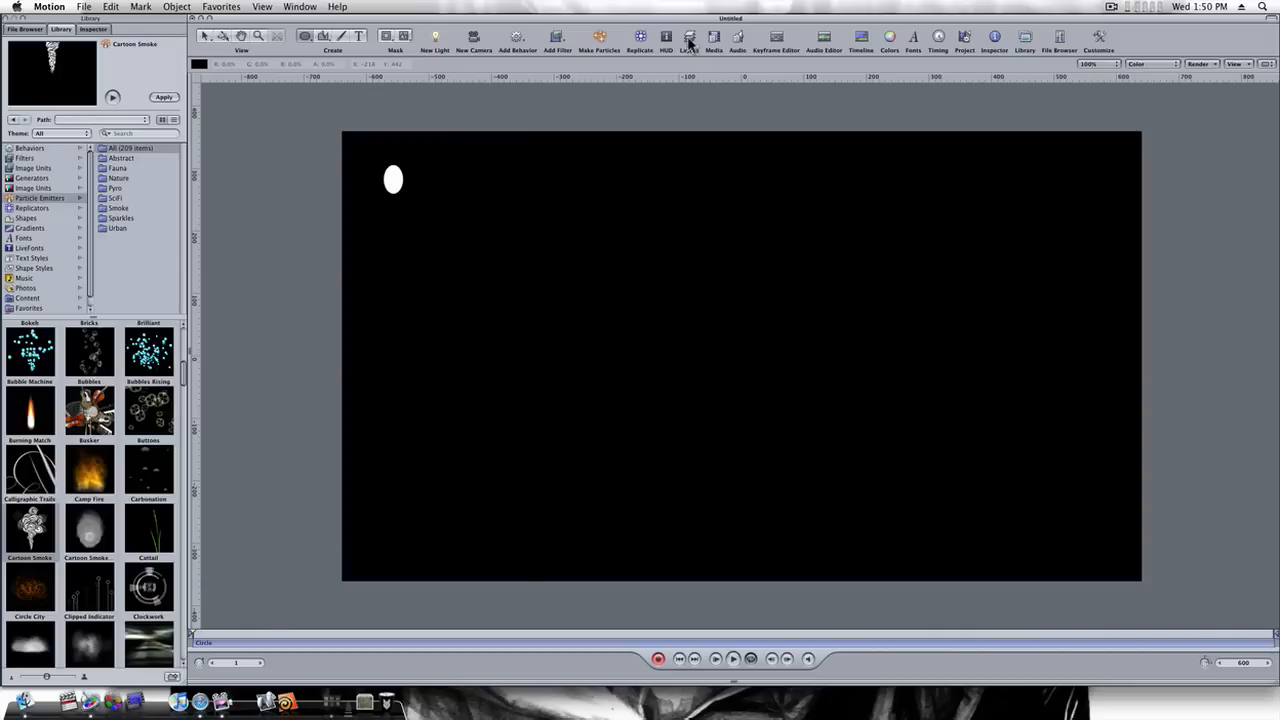
{"action": "left_click", "coordinate": [688, 36]}
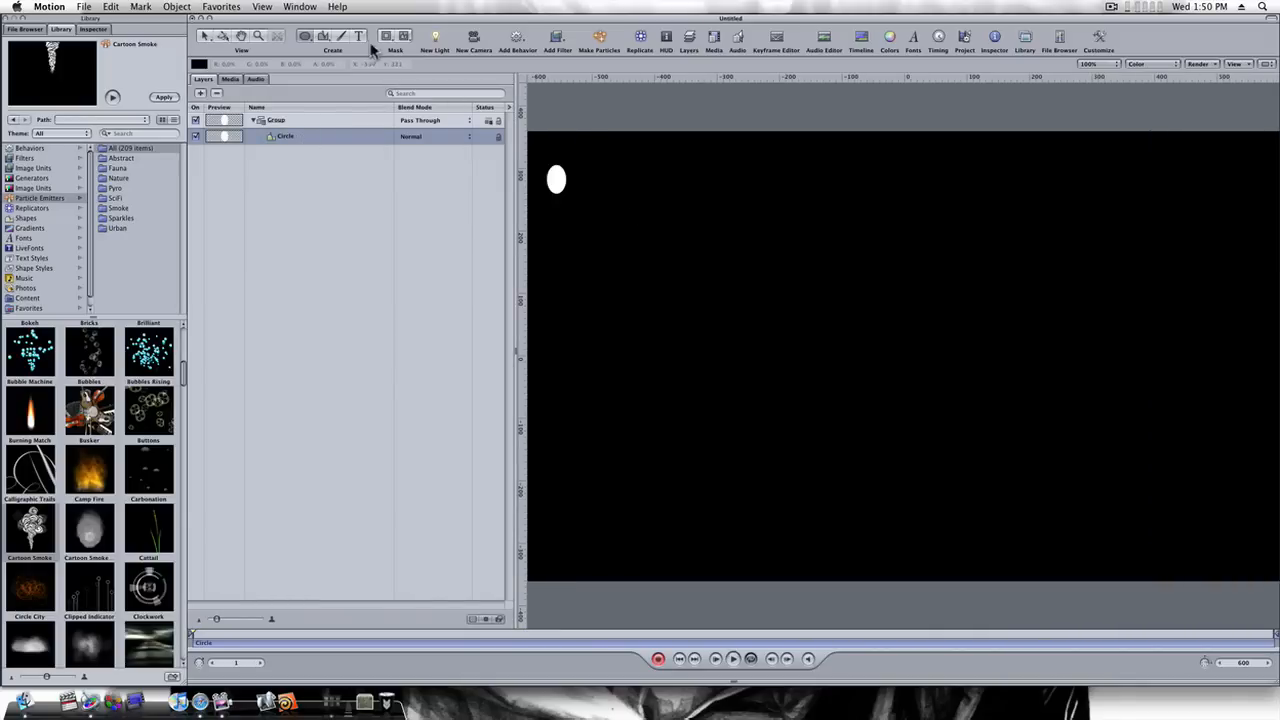
{"action": "left_click", "coordinate": [556, 180]}
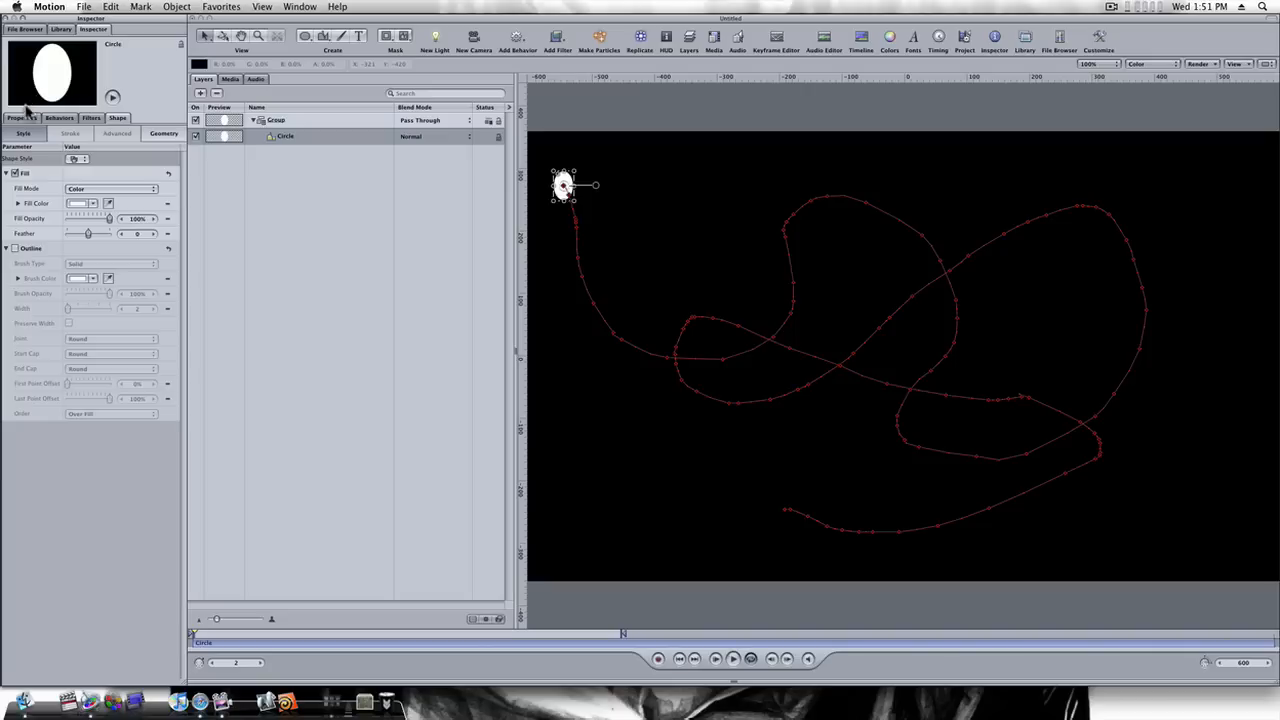
- Add a Randomize behavior to the circle's Position and preview the erratic motion
{"action": "left_click", "coordinate": [22, 118]}
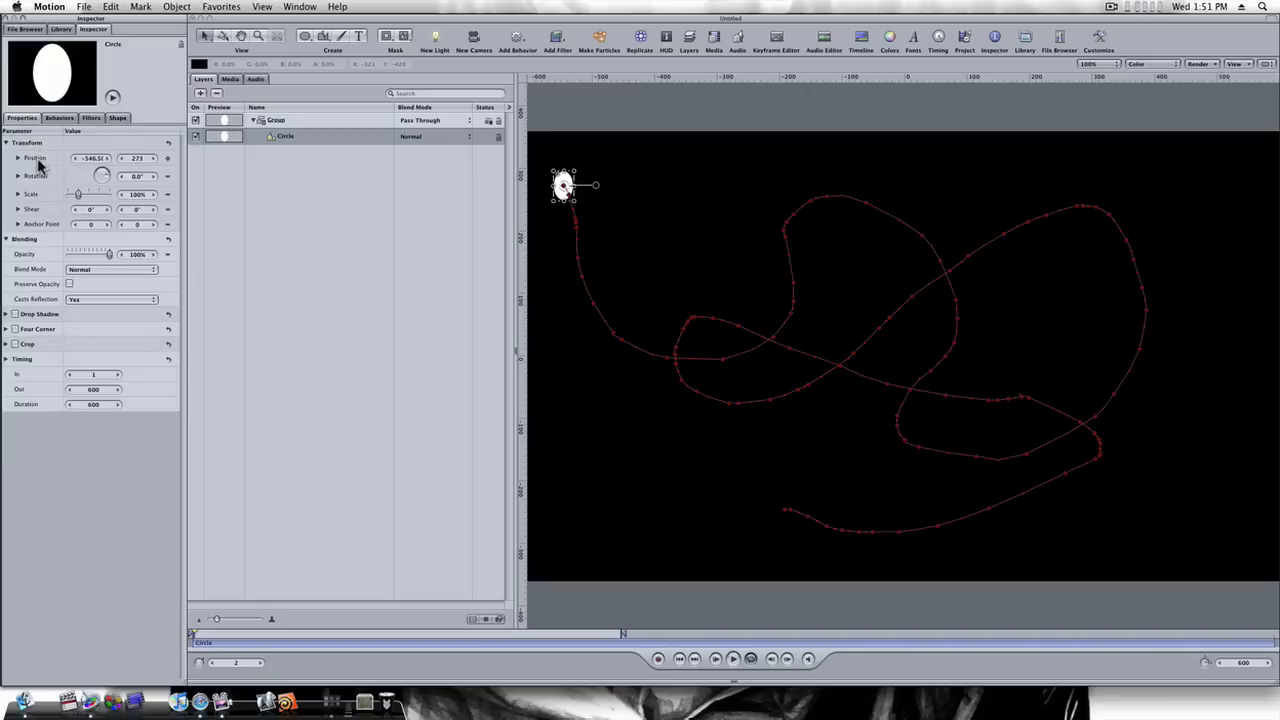
{"action": "left_click", "coordinate": [92, 158]}
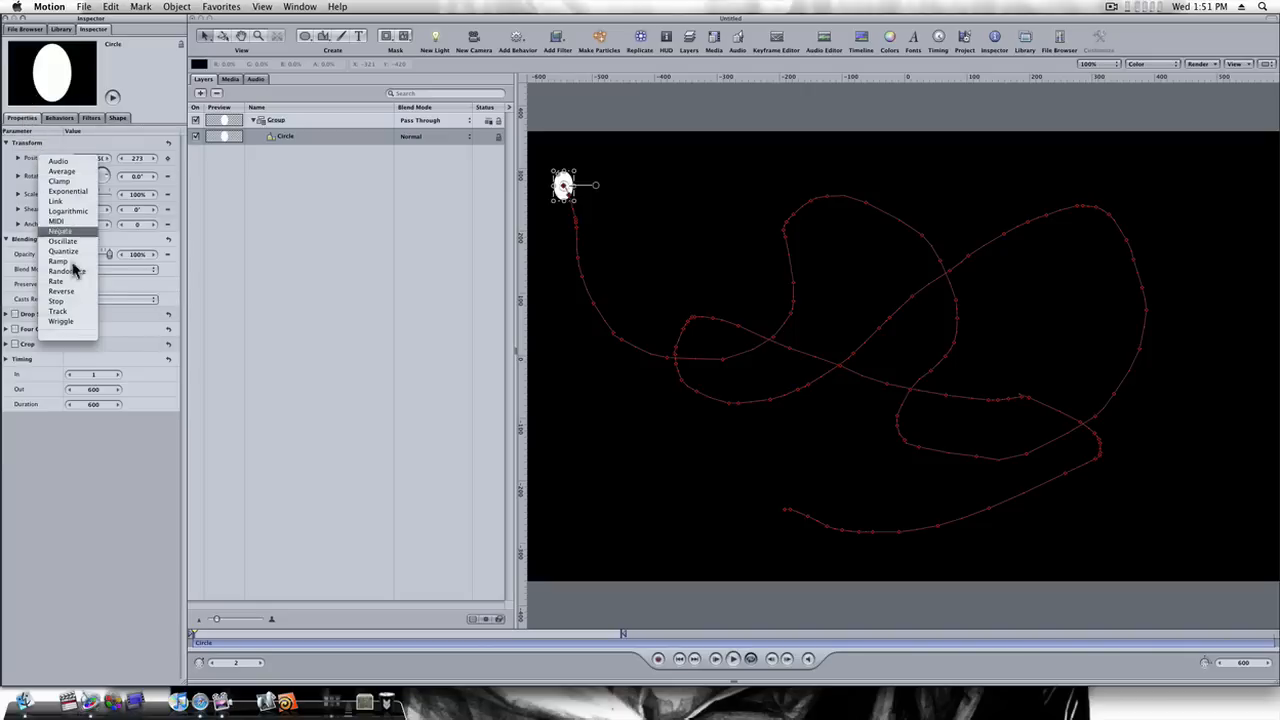
{"action": "left_click", "coordinate": [62, 272]}
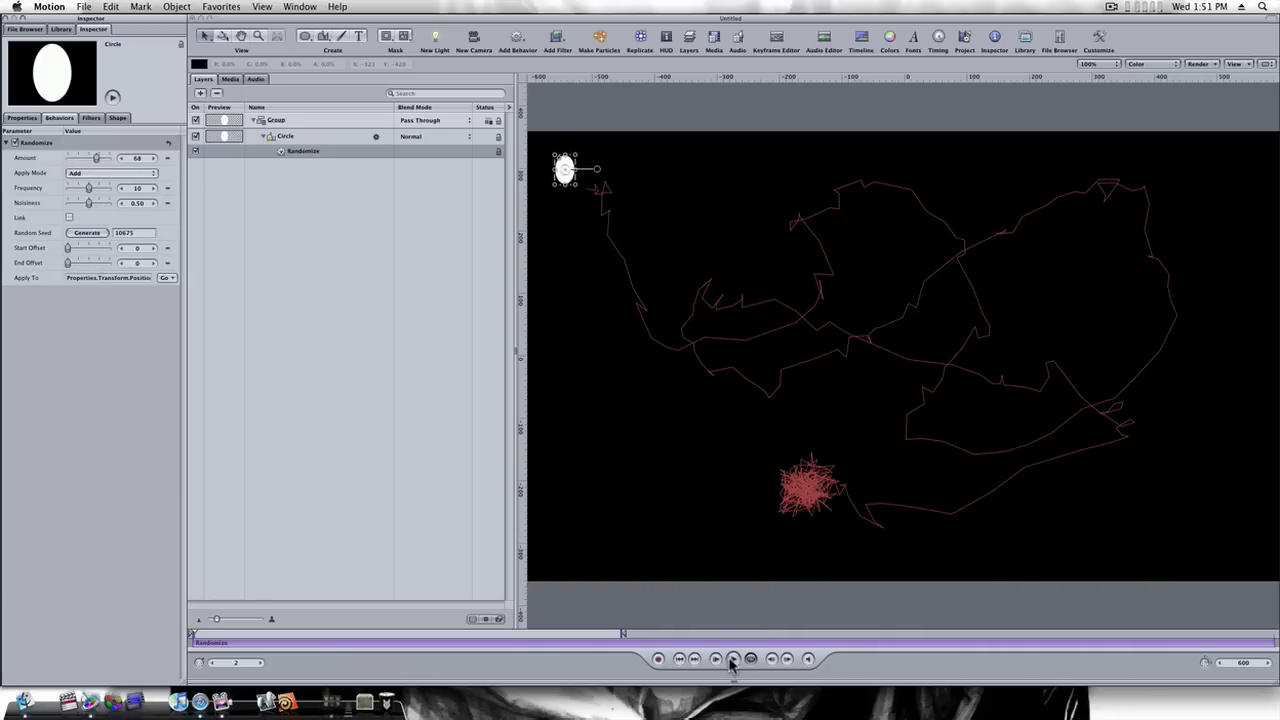
{"action": "left_click", "coordinate": [732, 658]}
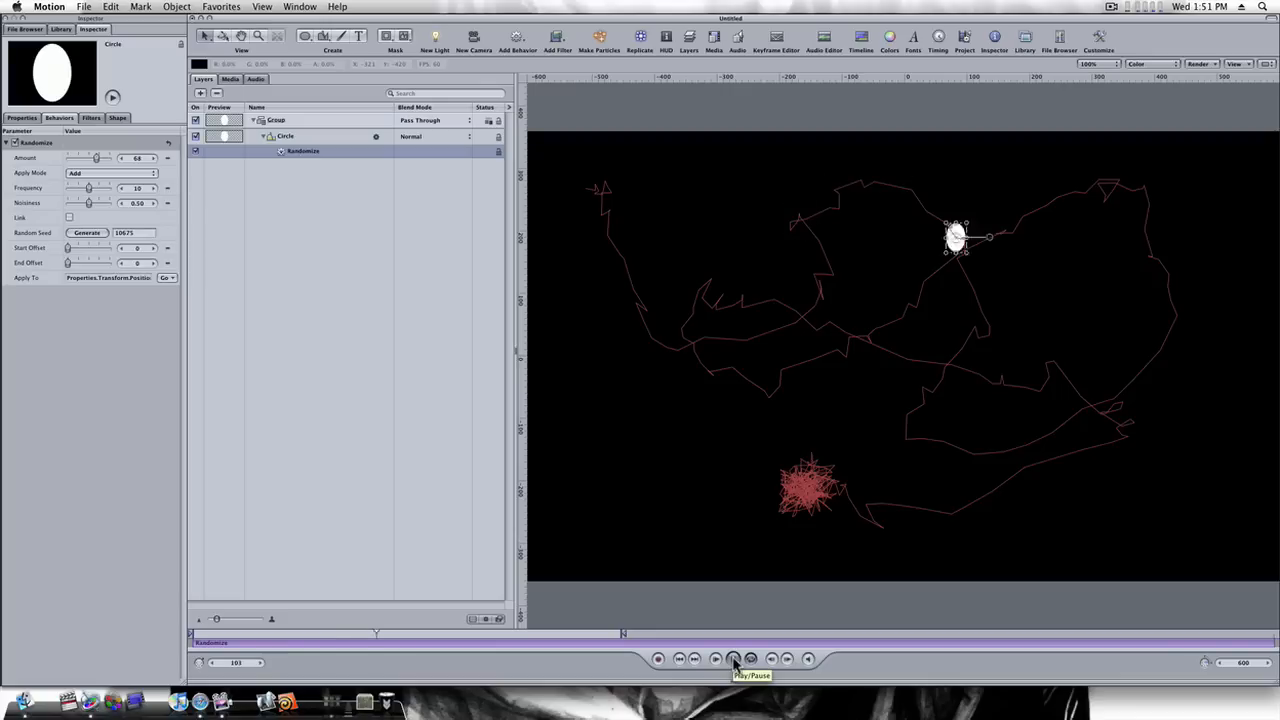
{"action": "left_click", "coordinate": [732, 658]}
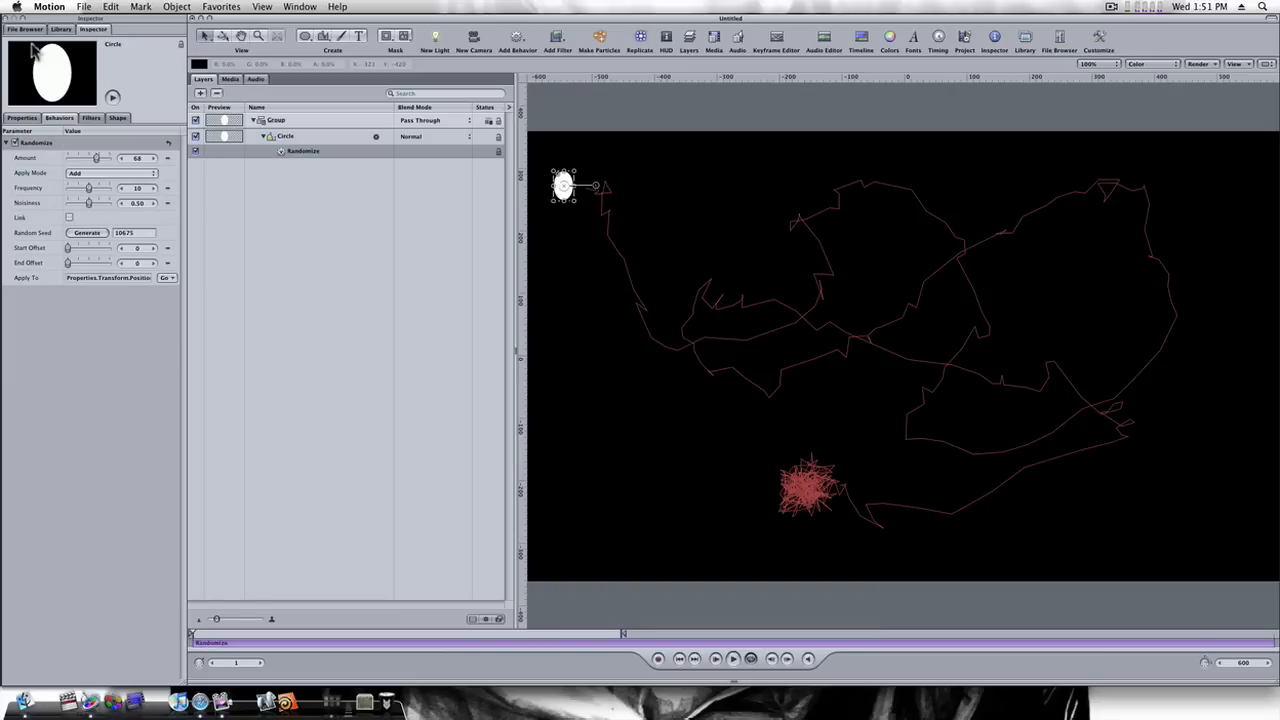
- Search the Library for 'magic', add the Magic Dust emitter and move it onto the white circle
{"action": "left_click", "coordinate": [60, 28]}
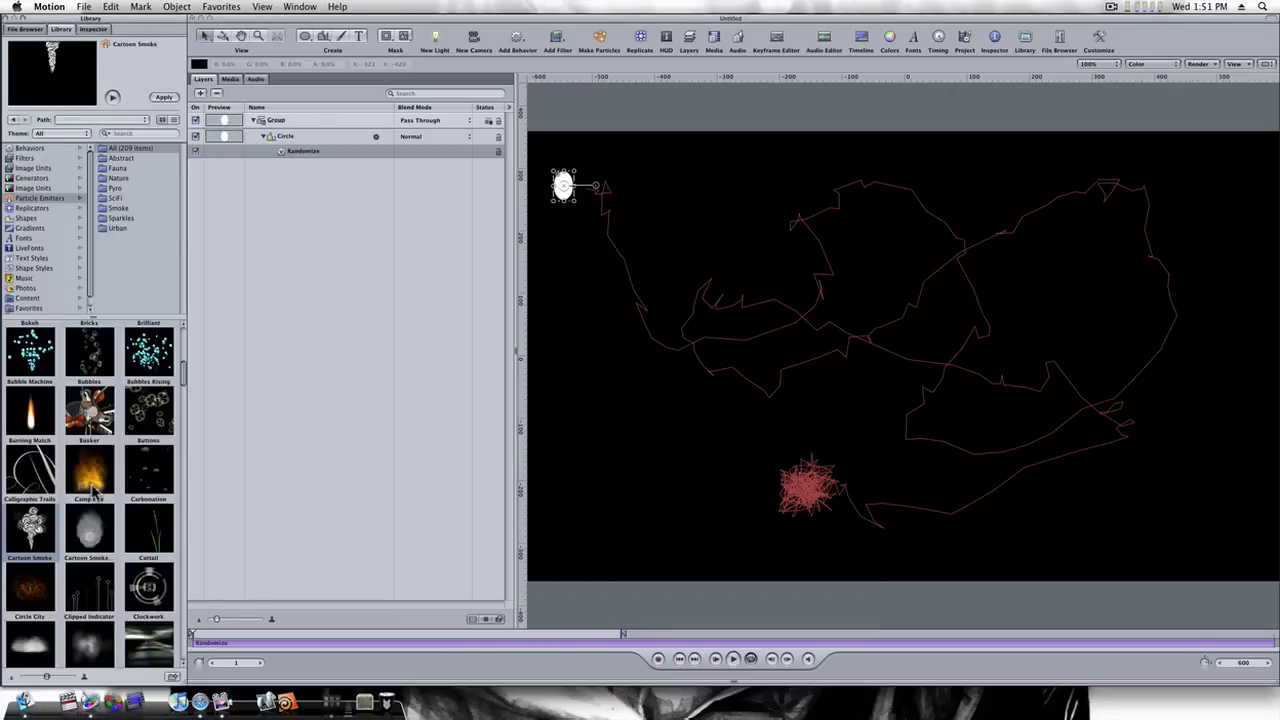
{"action": "left_click", "coordinate": [130, 132]}
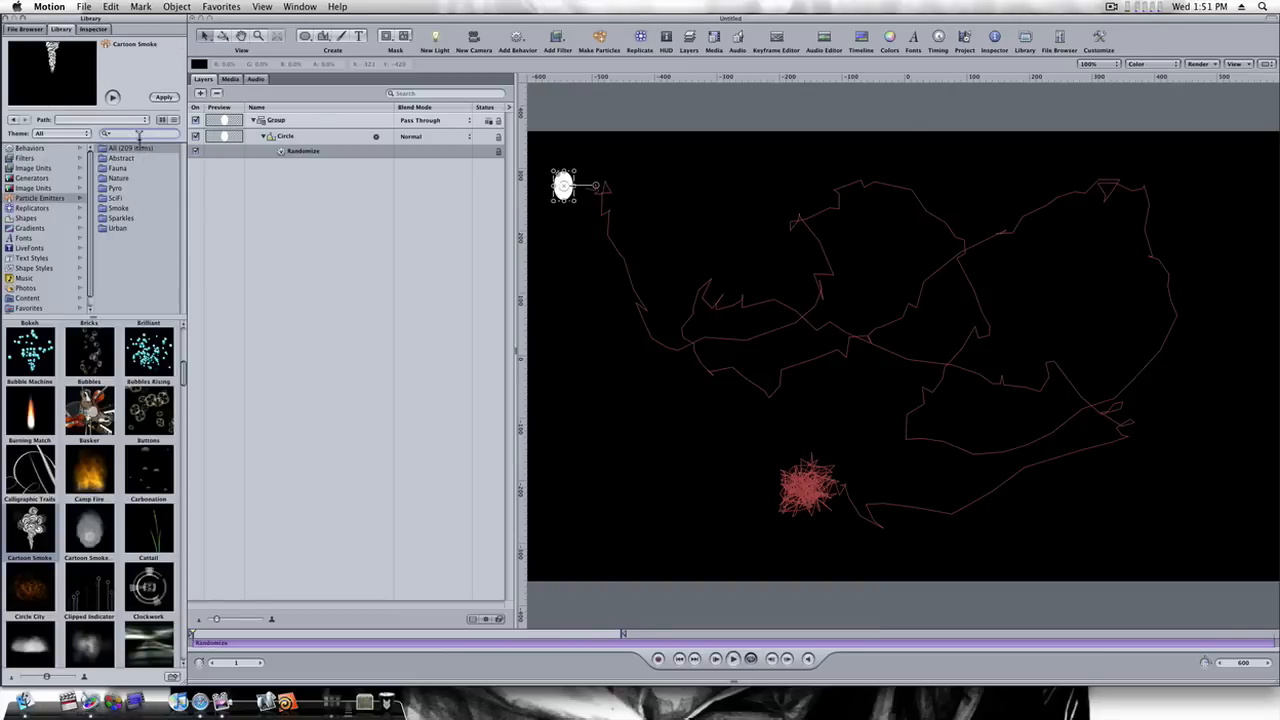
{"action": "type", "text": "magic"}
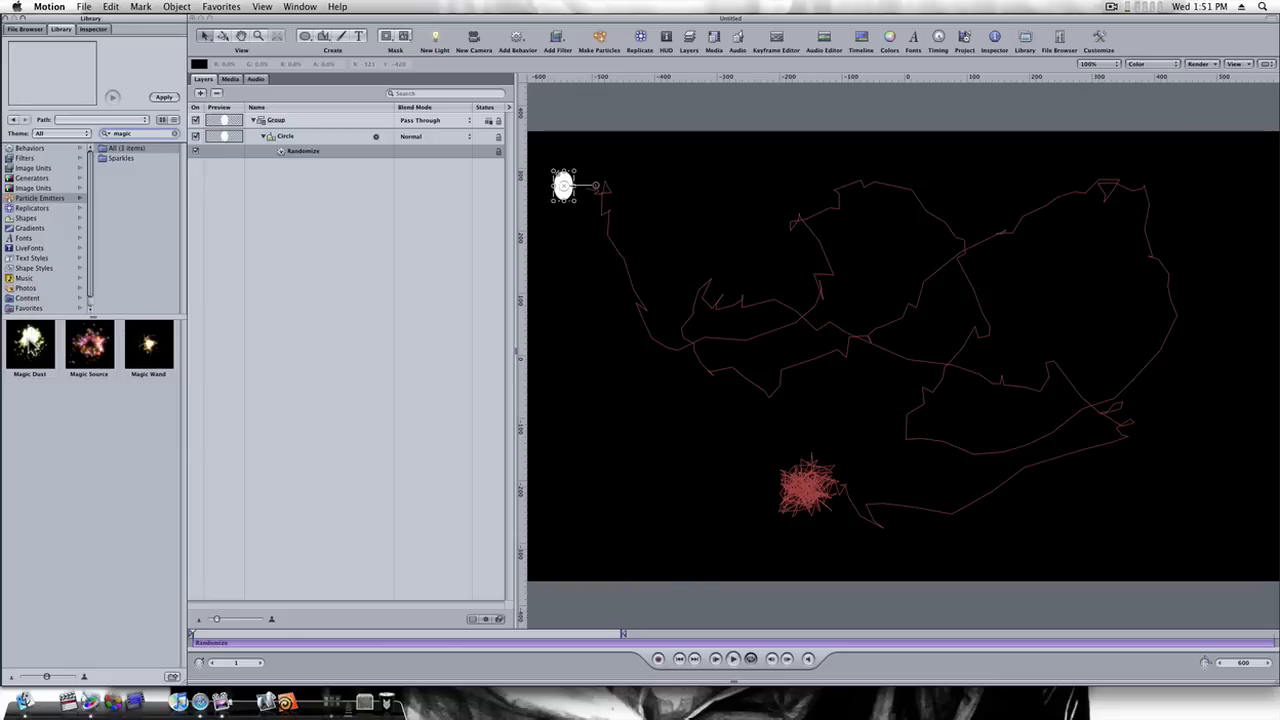
{"action": "left_click", "coordinate": [28, 344]}
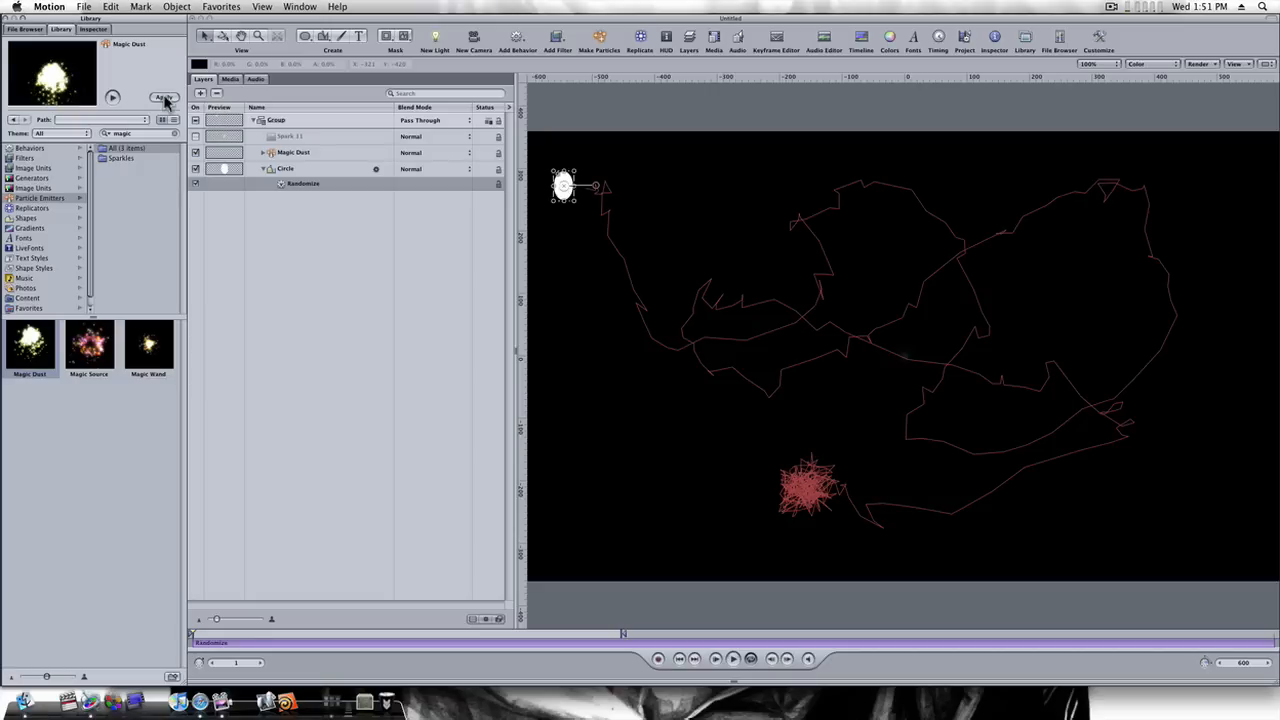
{"action": "left_click", "coordinate": [292, 152]}
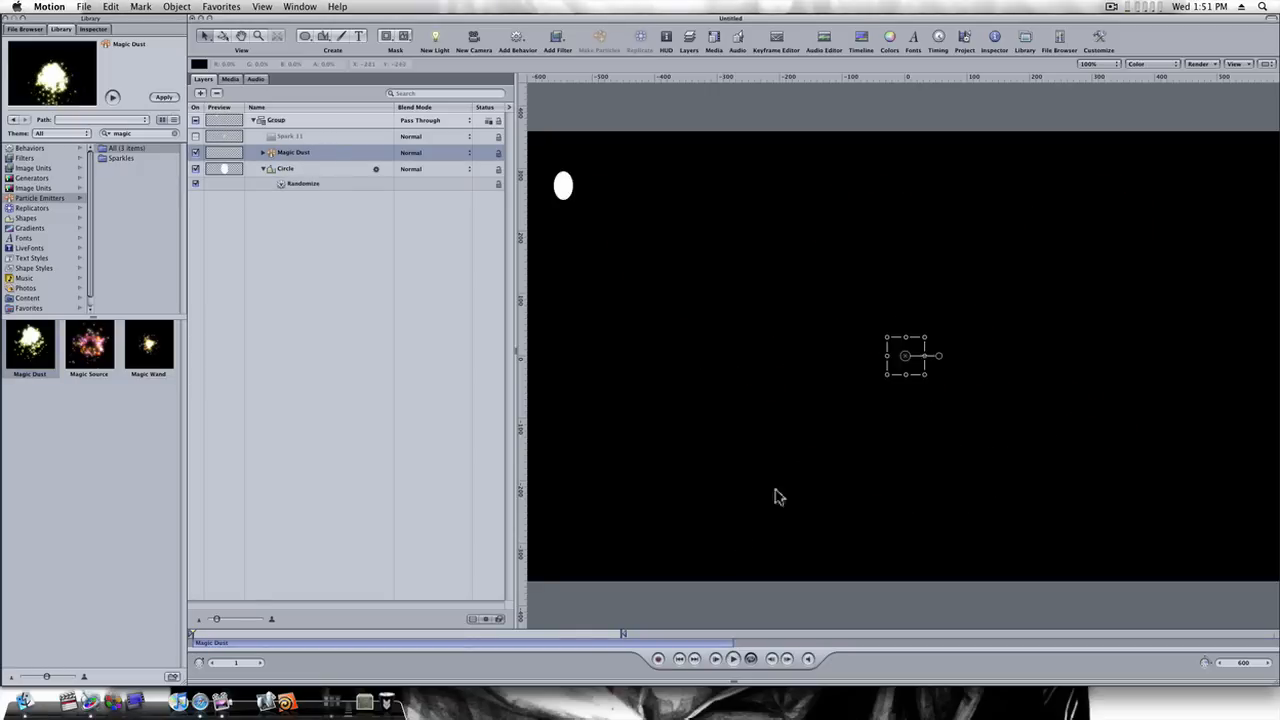
{"action": "mouse_move", "coordinate": [908, 364]}
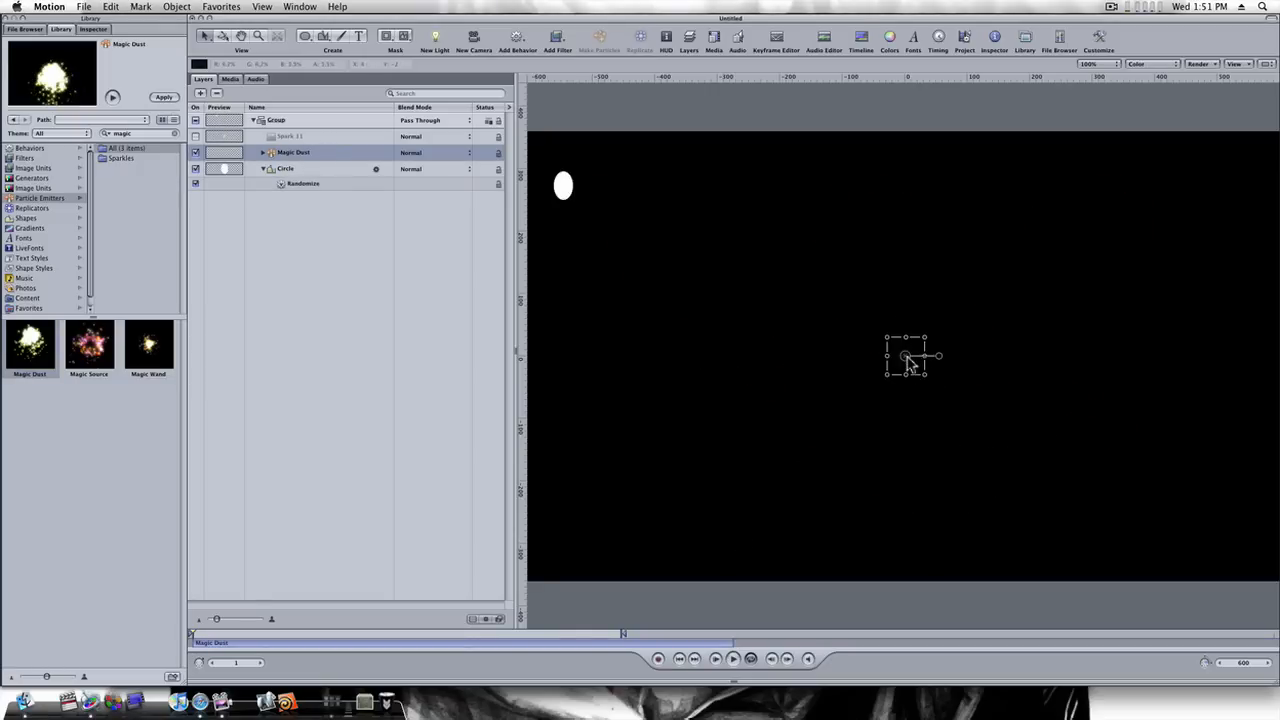
{"action": "left_click_drag", "start_coordinate": [904, 356], "coordinate": [564, 184]}
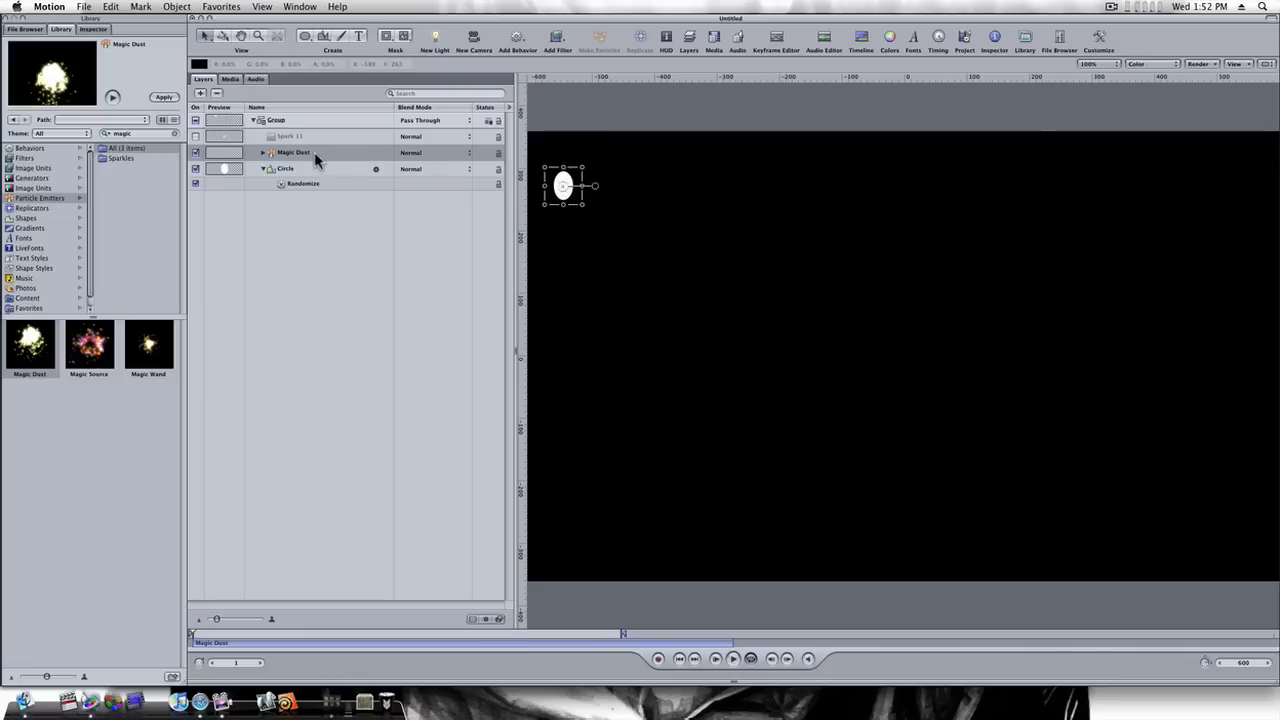
- Link the Magic Dust emitter to the circle and preview its sparkles trailing the moving circle
{"action": "left_click", "coordinate": [294, 152]}
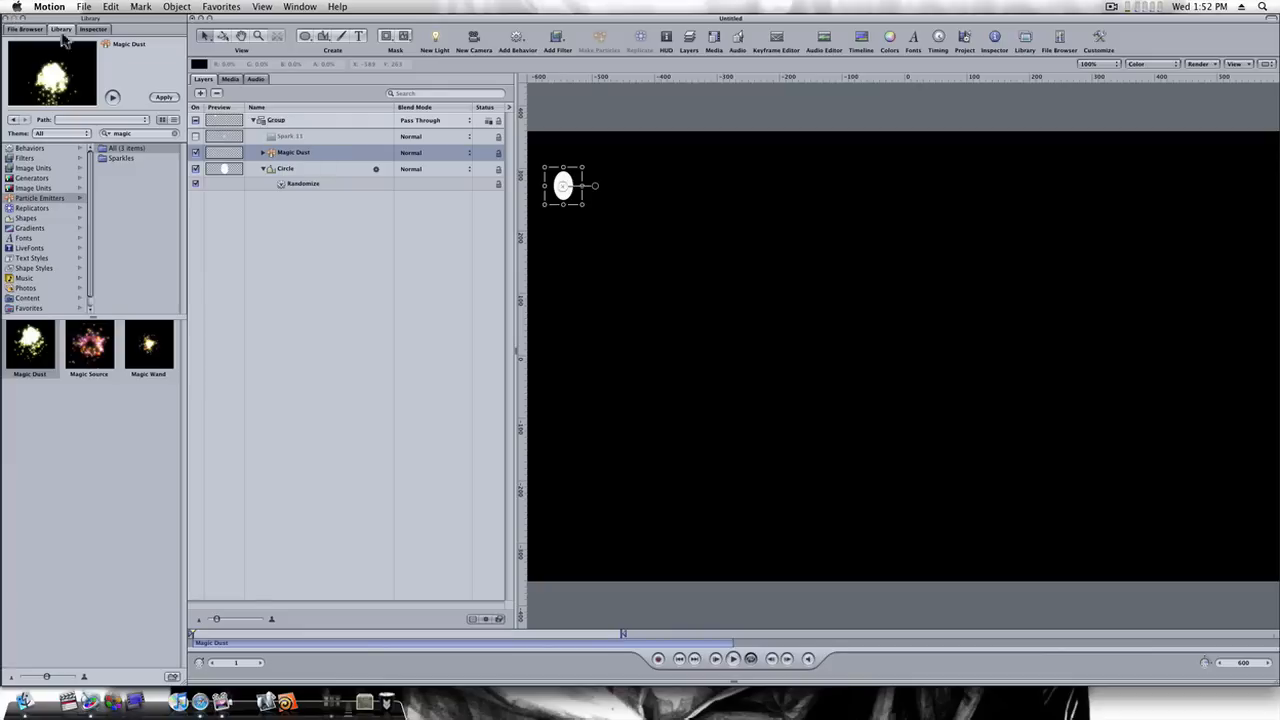
{"action": "left_click", "coordinate": [92, 28]}
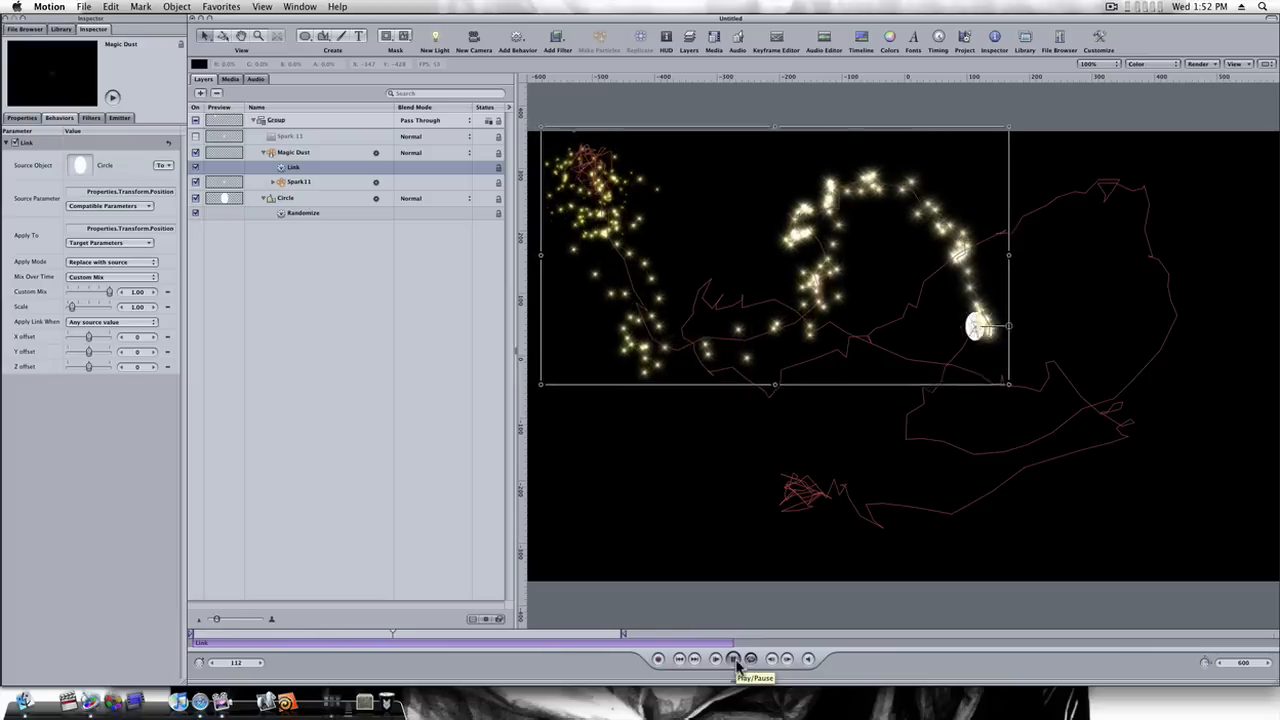
{"action": "left_click", "coordinate": [736, 658]}
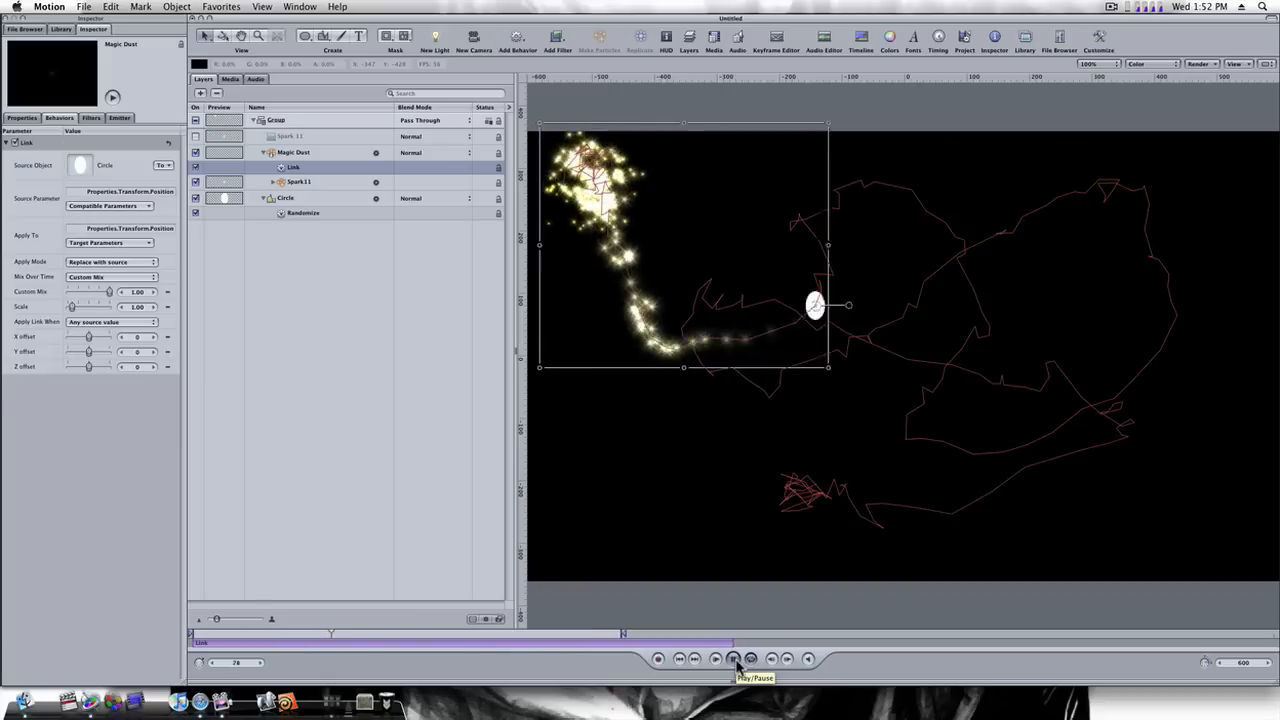
{"action": "left_click", "coordinate": [732, 658]}
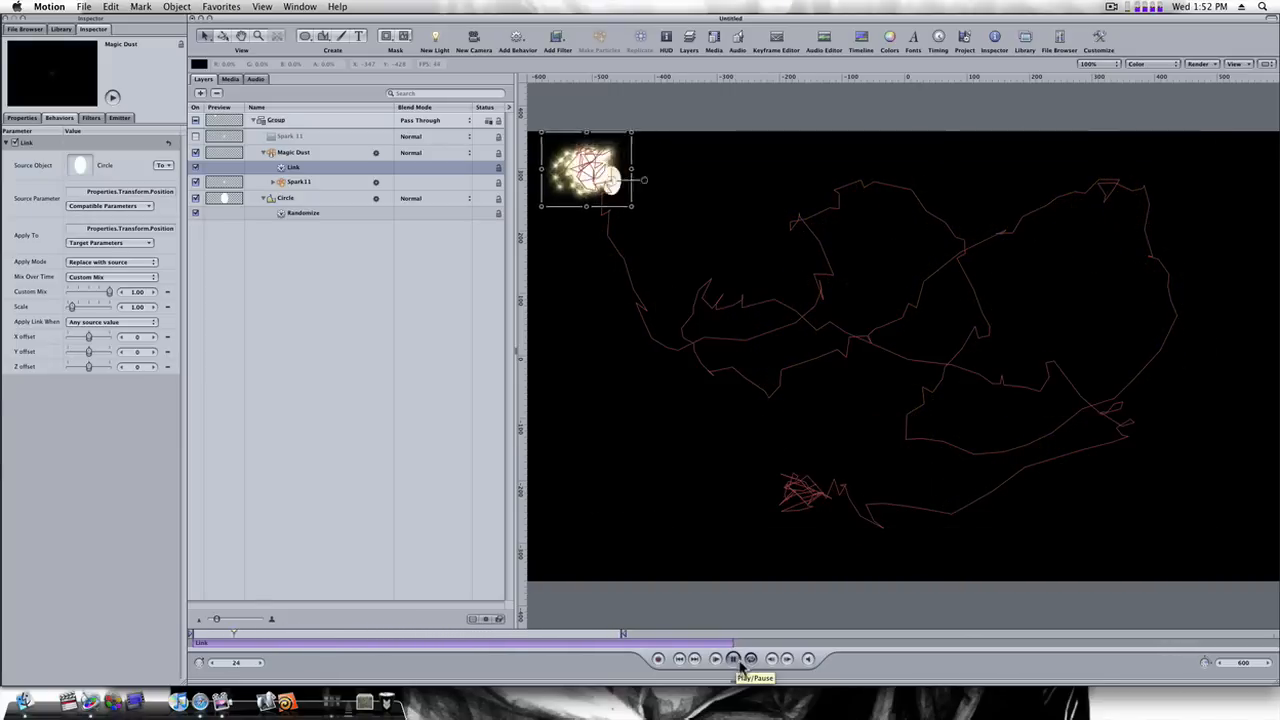
{"action": "left_click", "coordinate": [732, 658]}
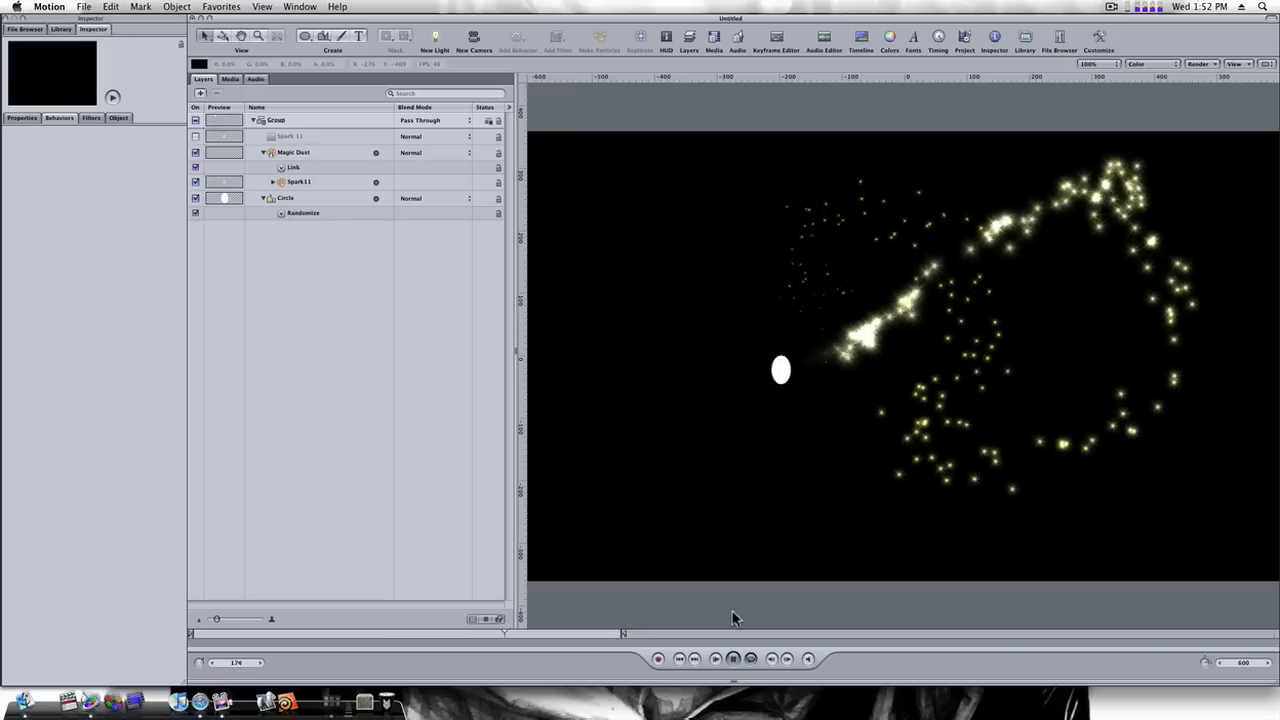
{"action": "left_click_drag", "start_coordinate": [504, 632], "coordinate": [250, 632]}
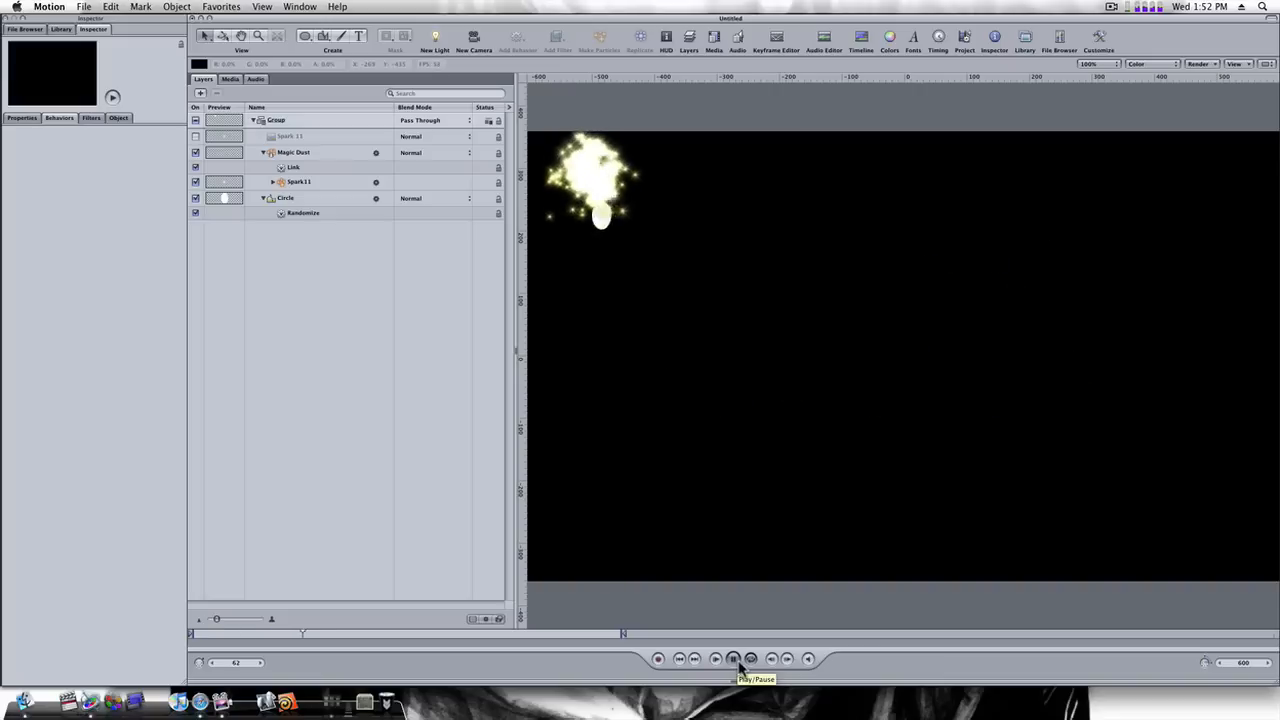
{"action": "left_click", "coordinate": [732, 658]}
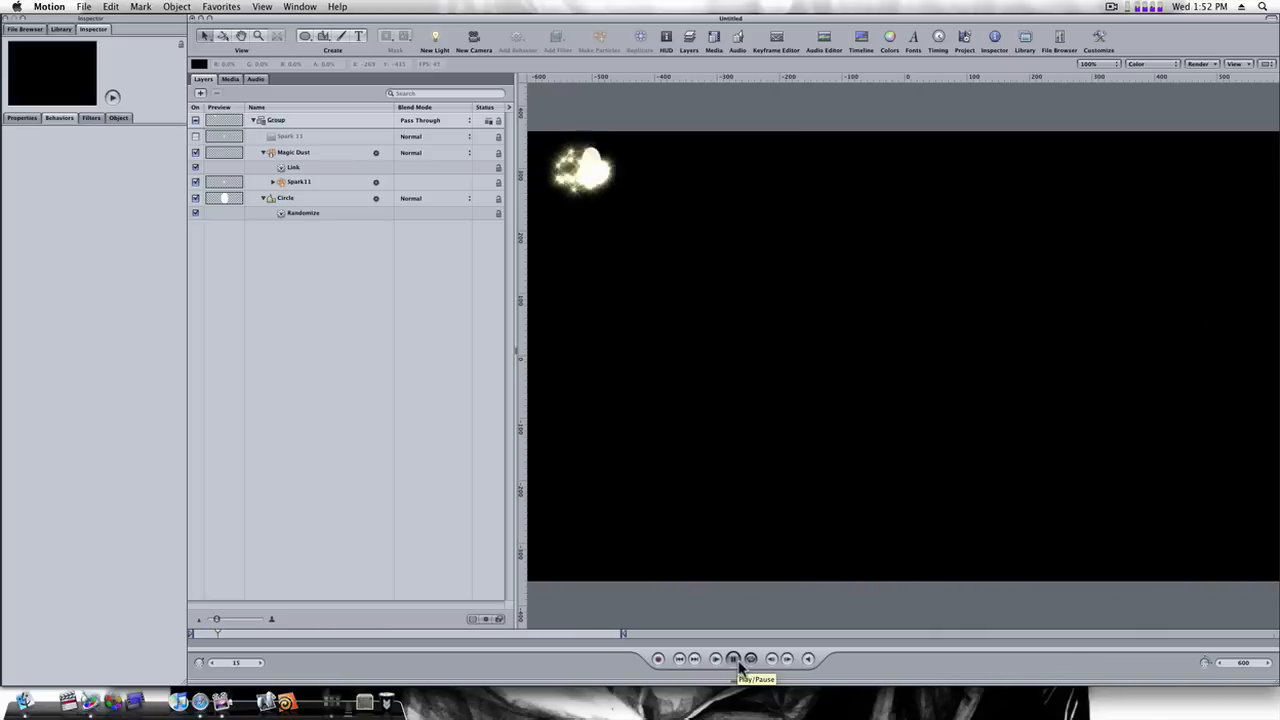
{"action": "left_click", "coordinate": [732, 658]}
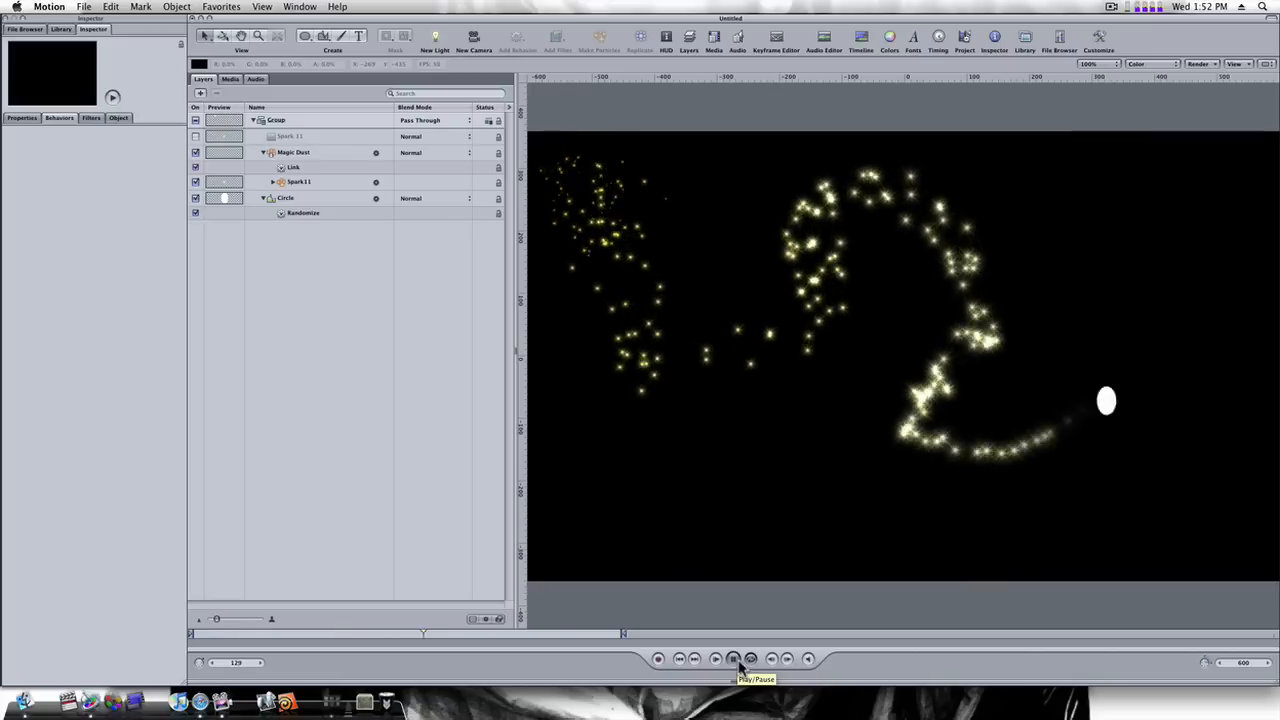
{"action": "left_click", "coordinate": [732, 658]}
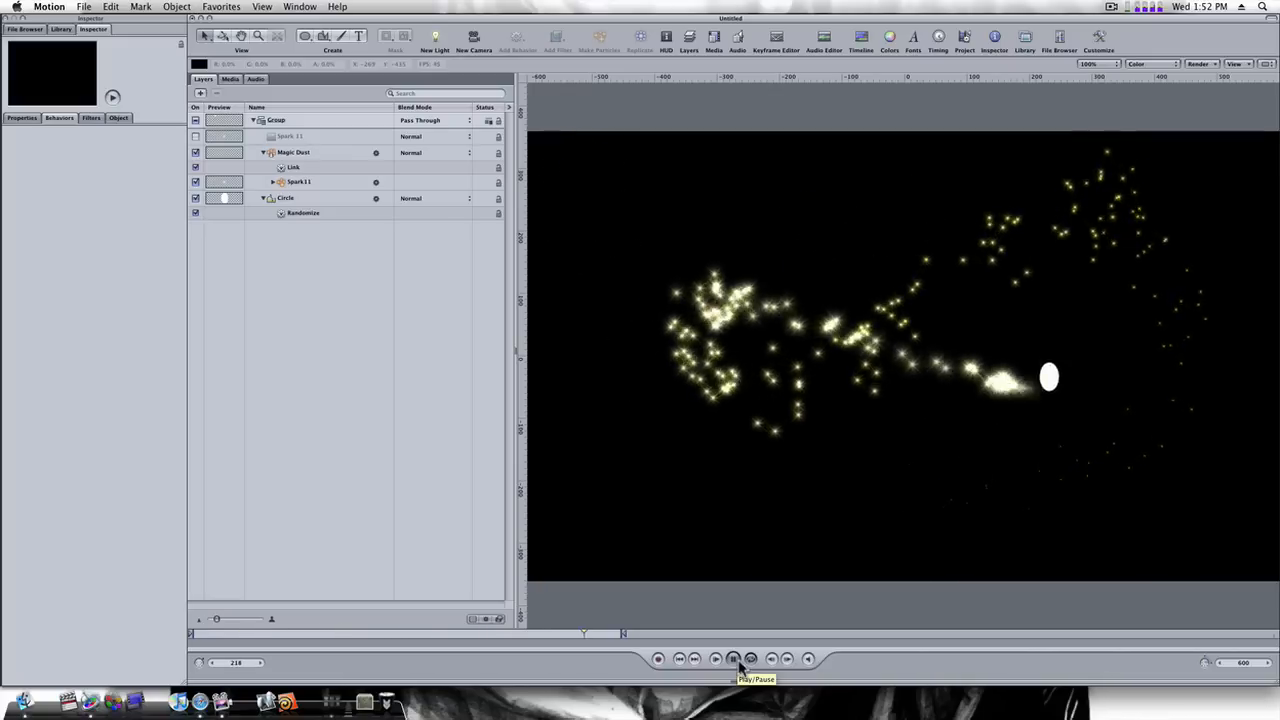